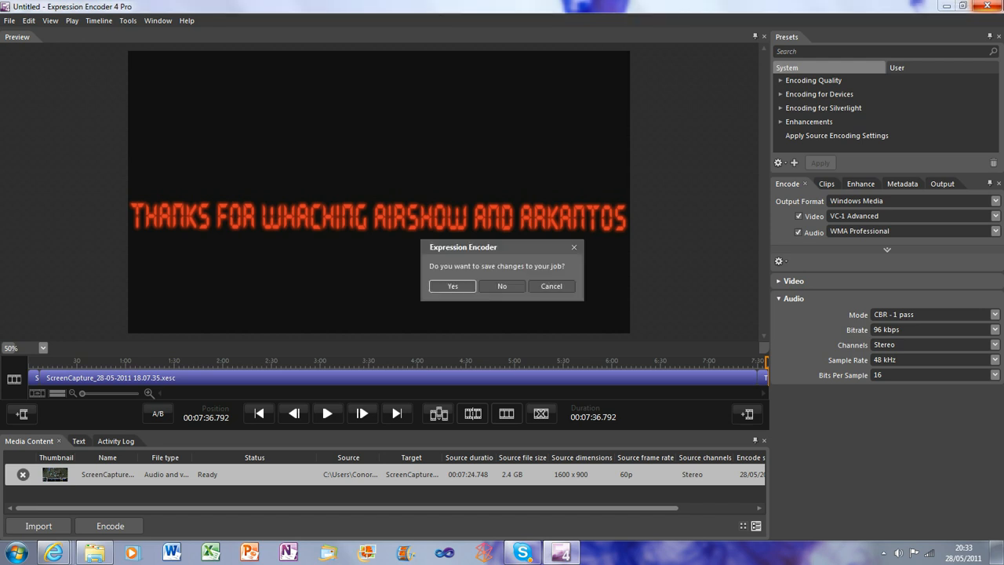
# Discard the unsaved encoding job and quit the encoder, returning to the desktop.
pyautogui.click(502, 286)
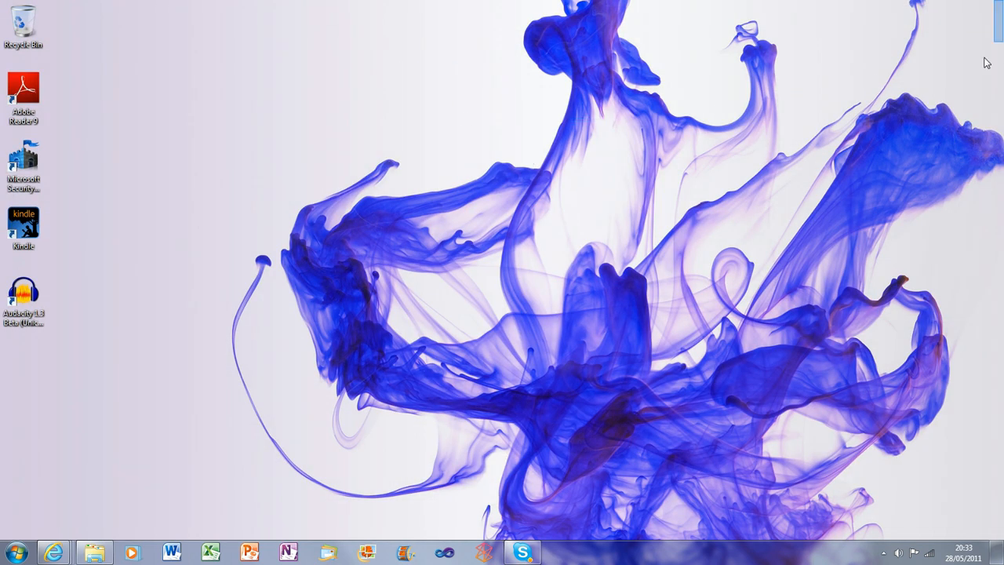
pyautogui.click(12, 547)
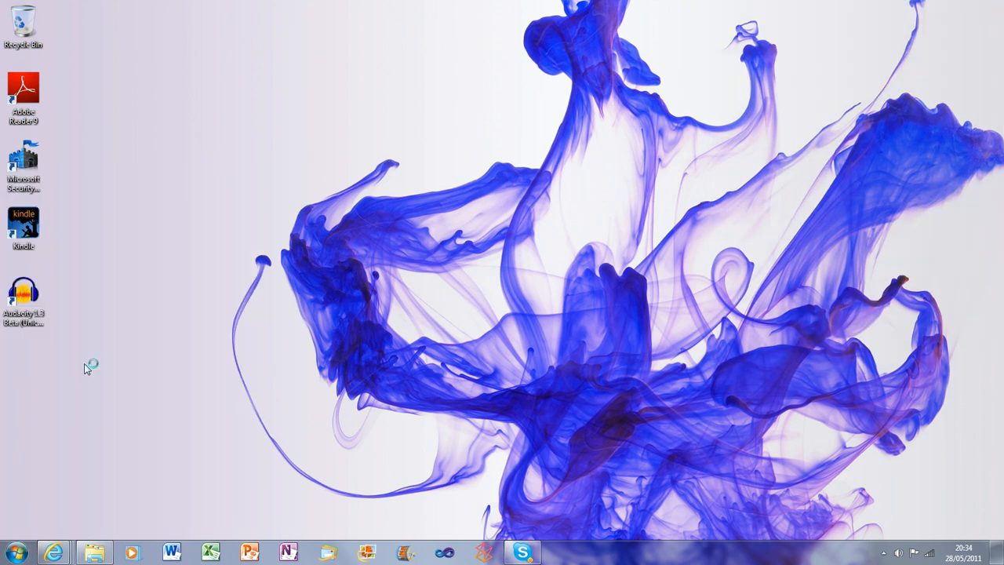
pyautogui.moveTo(738, 317)
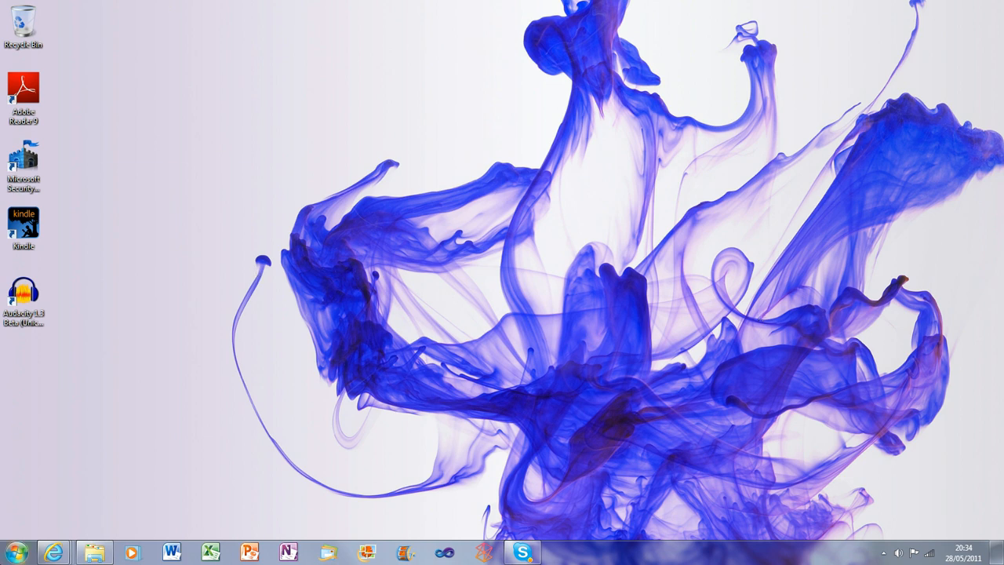
pyautogui.click(13, 548)
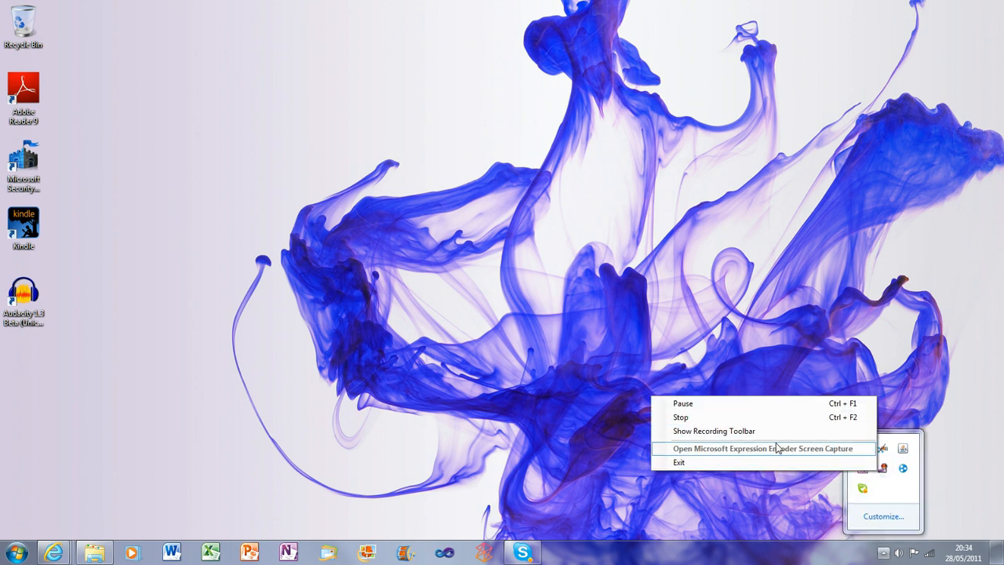
pyautogui.click(17, 549)
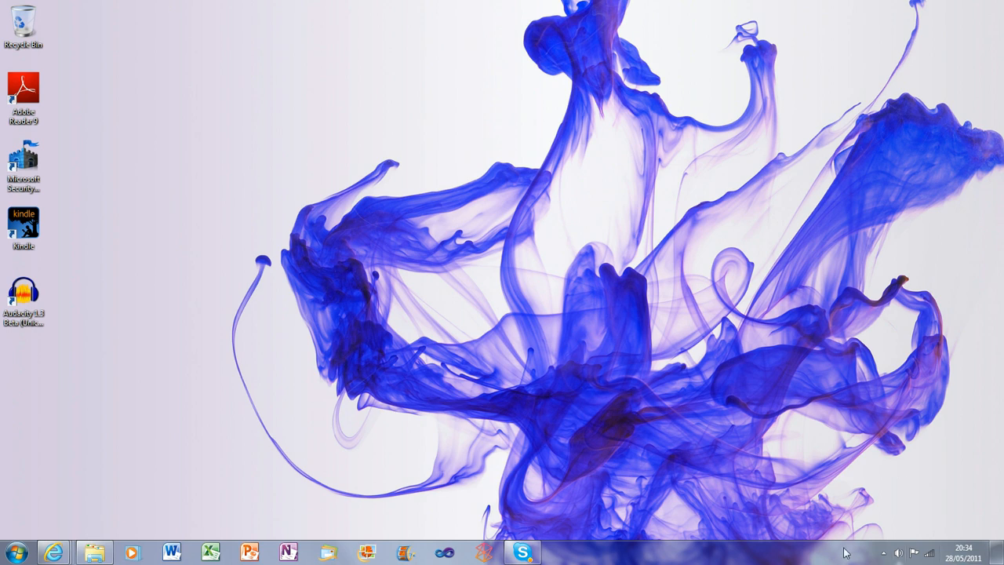
# Dismiss the Screen Capture tray options and bring up the Start menu's program list.
pyautogui.click(881, 549)
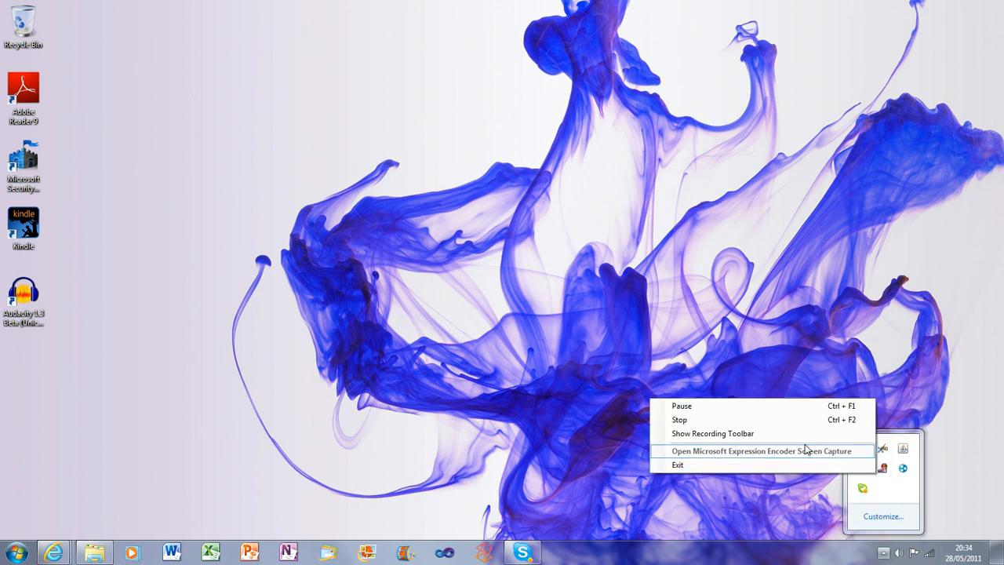
pyautogui.click(718, 433)
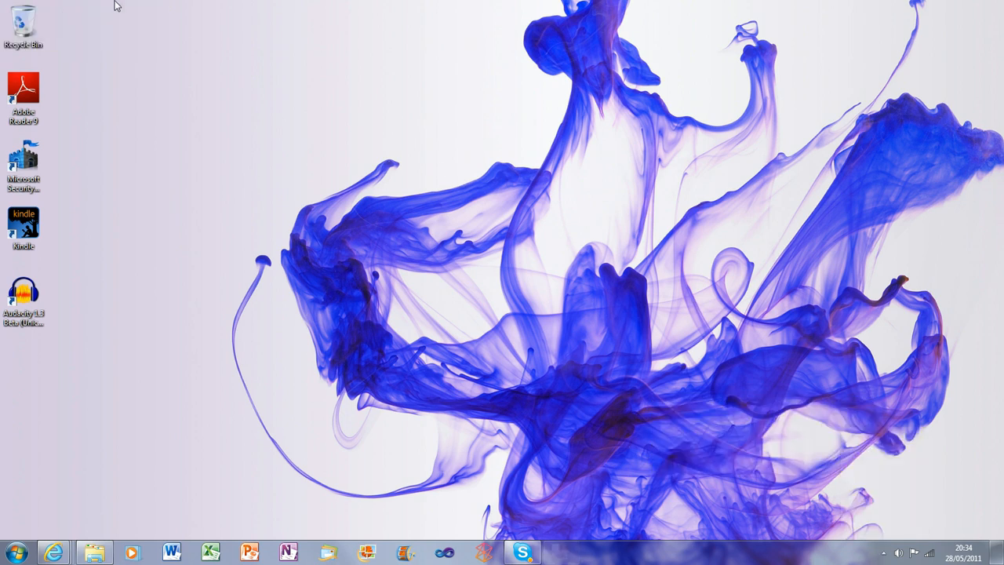
pyautogui.moveTo(618, 151)
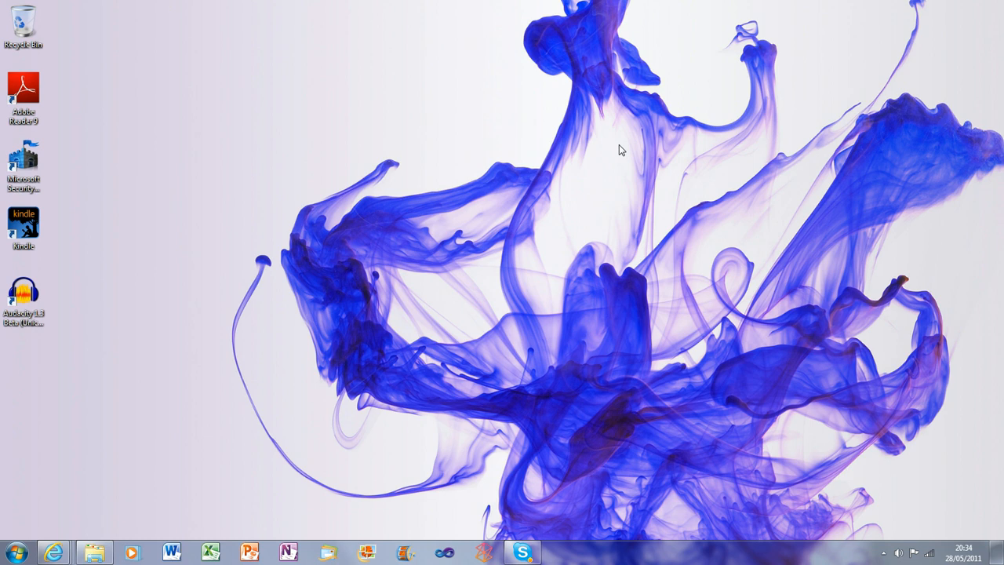
pyautogui.click(14, 549)
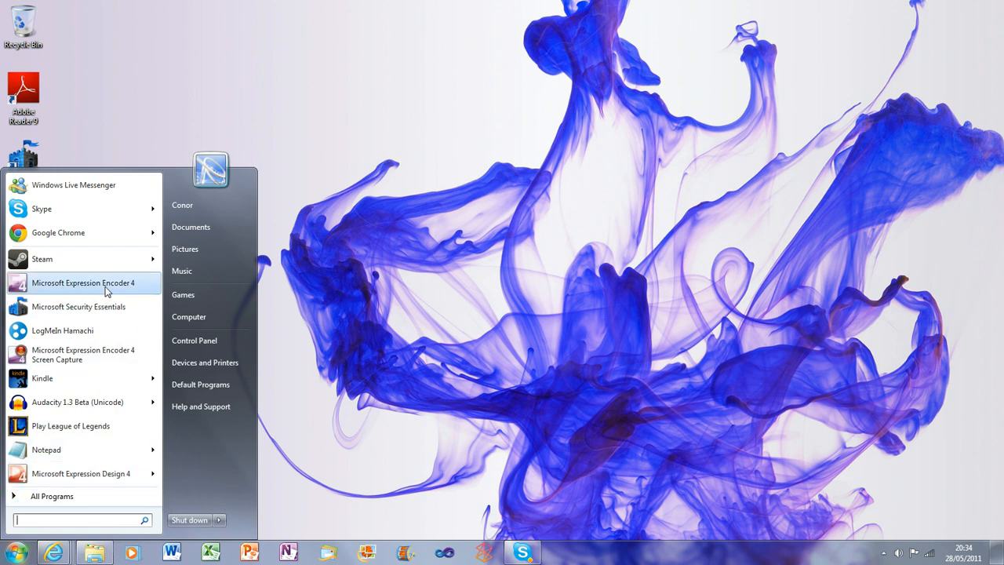
# Launch Microsoft Expression Encoder 4 from the Start menu and confirm the load-project prompt.
pyautogui.click(82, 282)
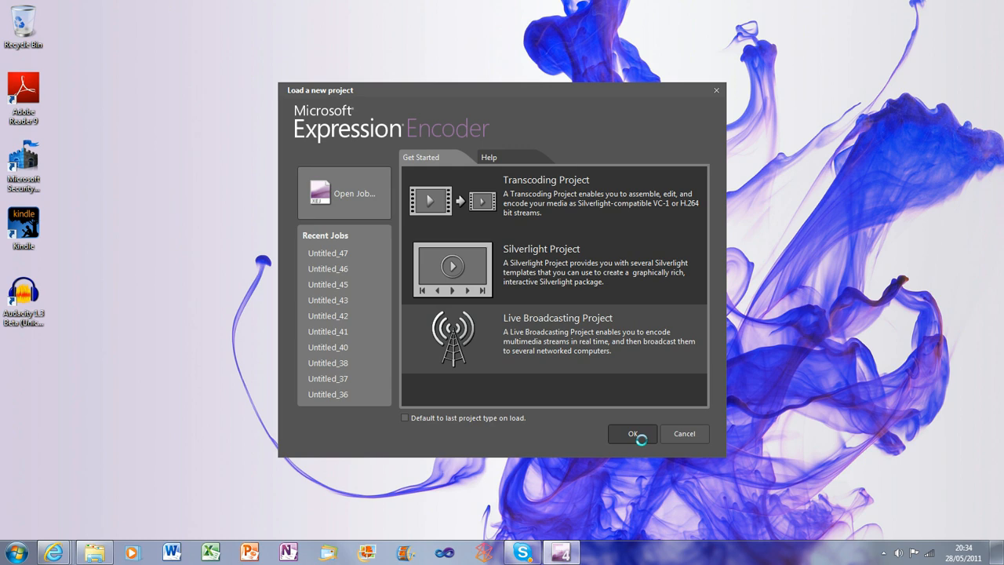
pyautogui.click(632, 433)
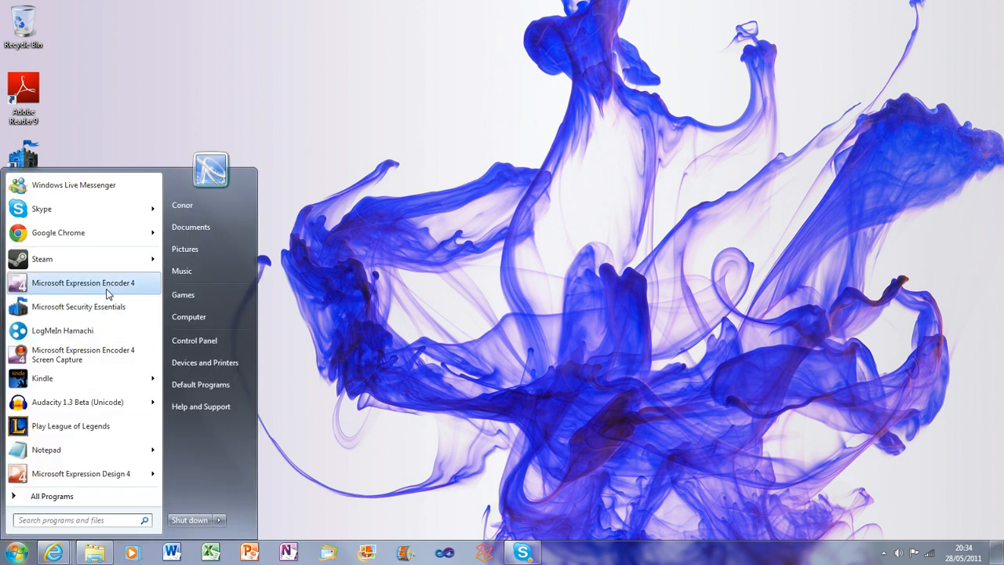
pyautogui.click(83, 283)
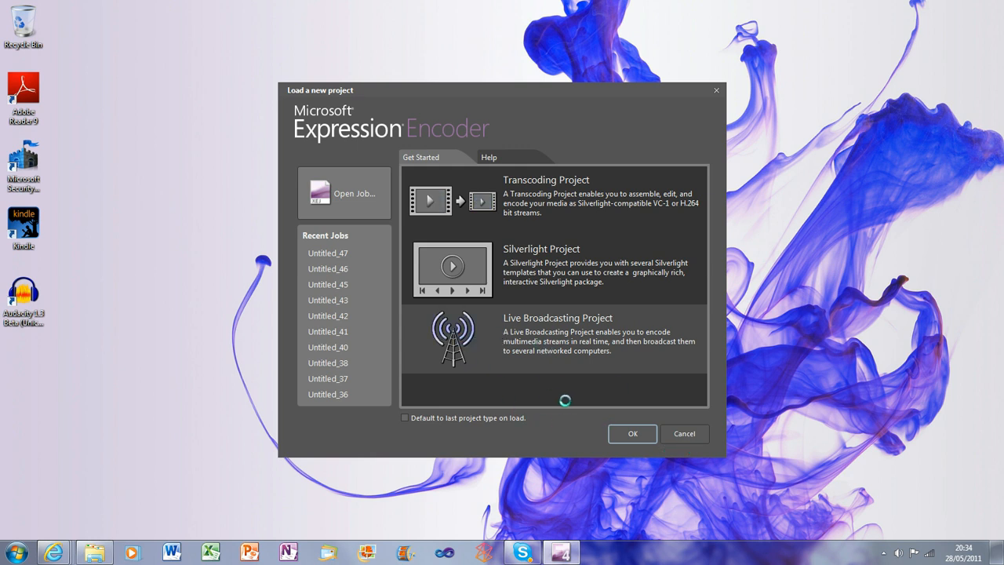
pyautogui.click(681, 433)
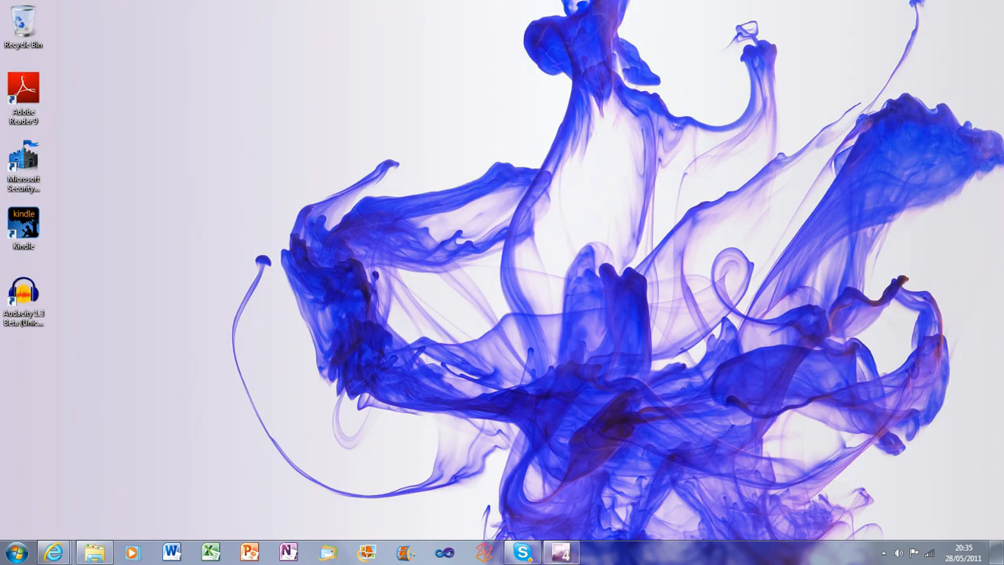
# Relaunch Expression Encoder 4 so the new-project chooser appears over the workspace.
pyautogui.click(16, 549)
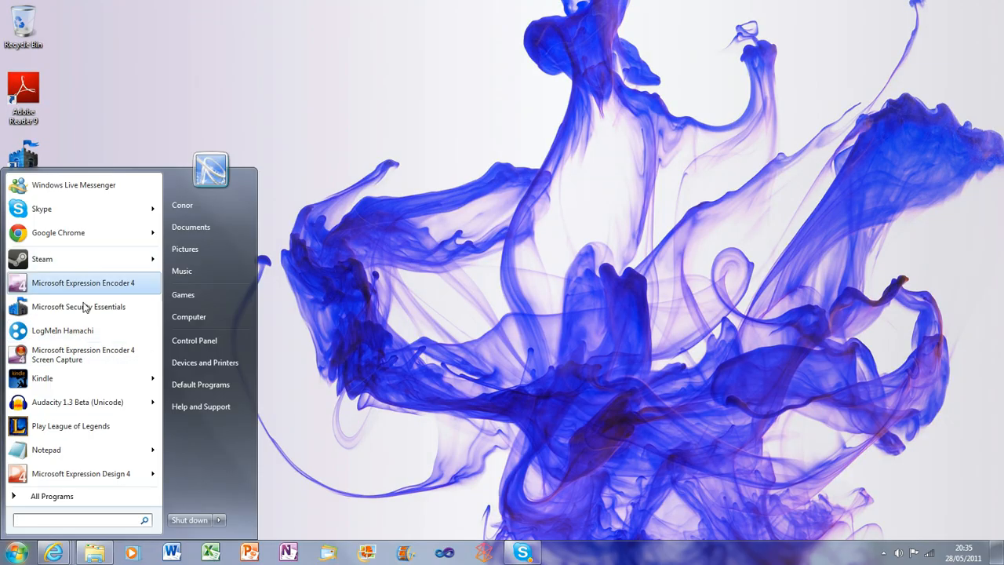
pyautogui.click(79, 306)
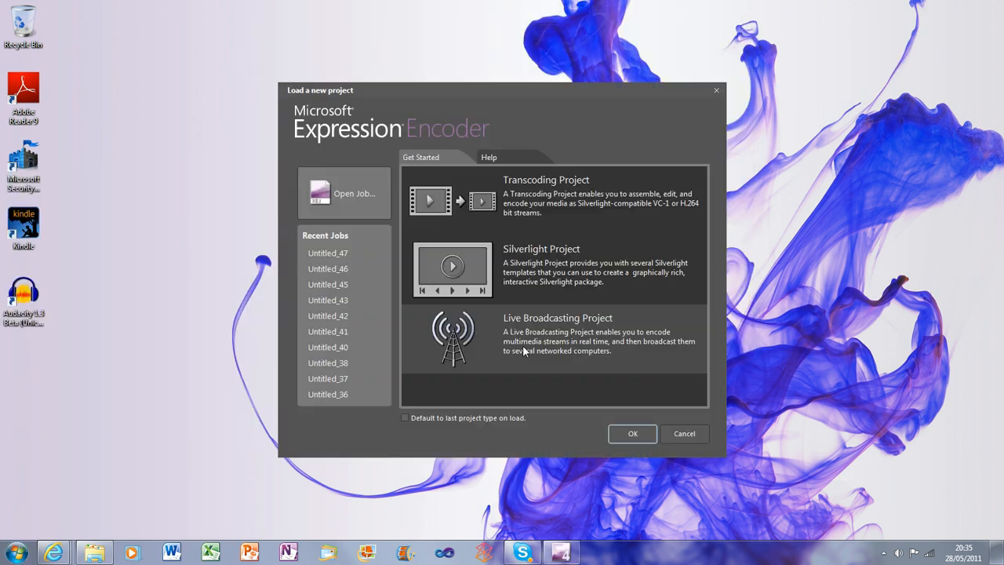
pyautogui.moveTo(483, 422)
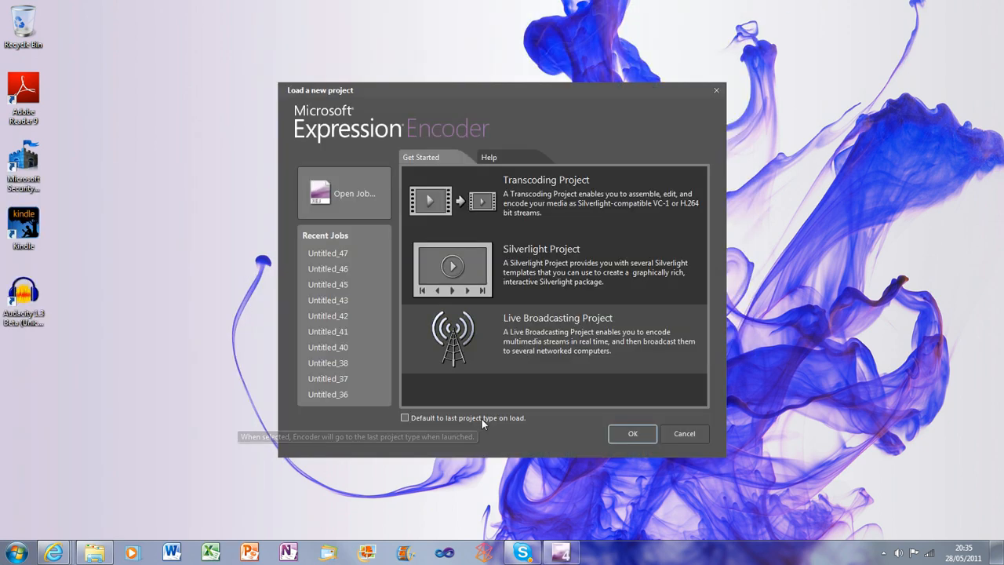
pyautogui.moveTo(496, 235)
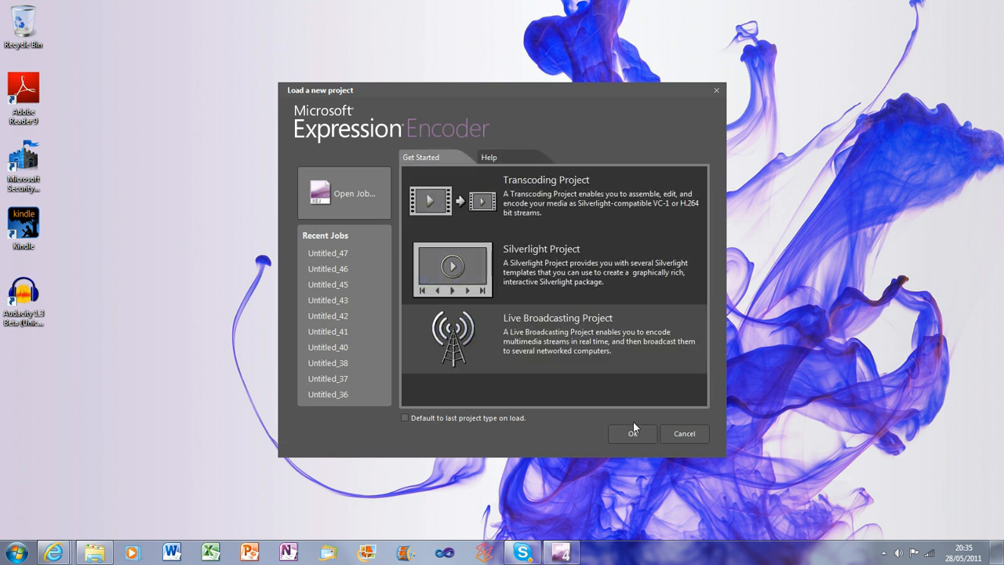
pyautogui.click(633, 433)
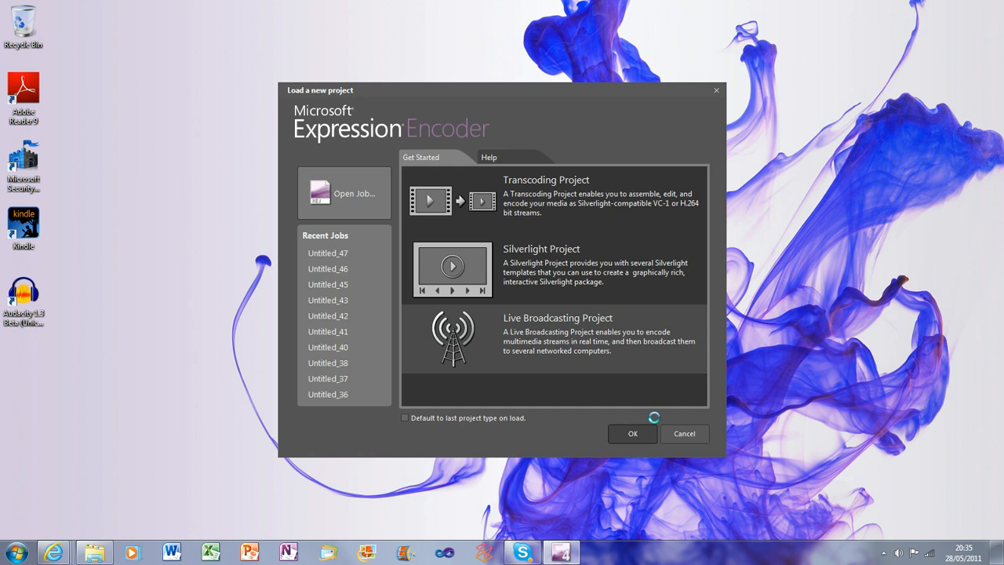
pyautogui.click(631, 433)
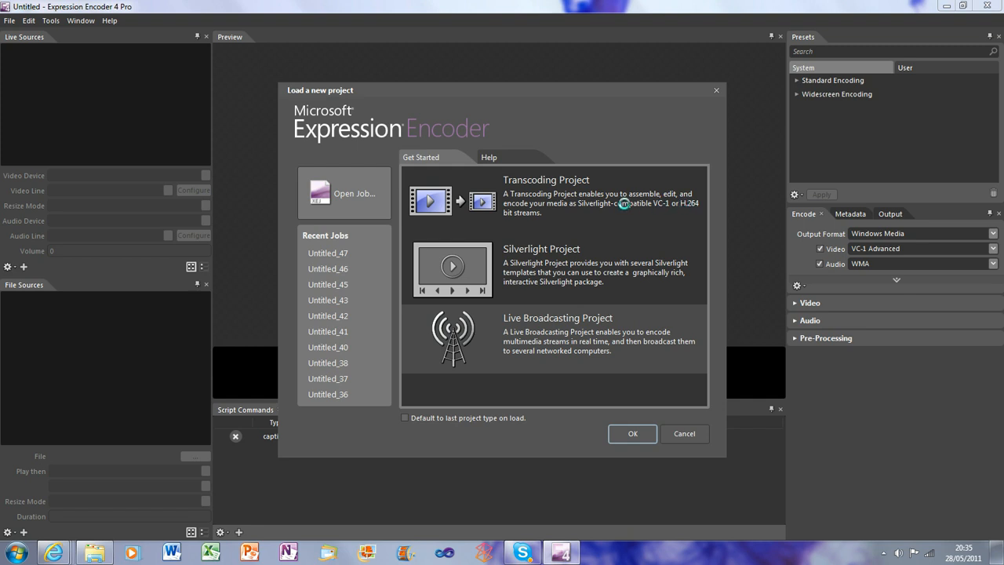
# Start a new Transcoding Project and browse the Screen Capture Output folder for files to import.
pyautogui.click(632, 433)
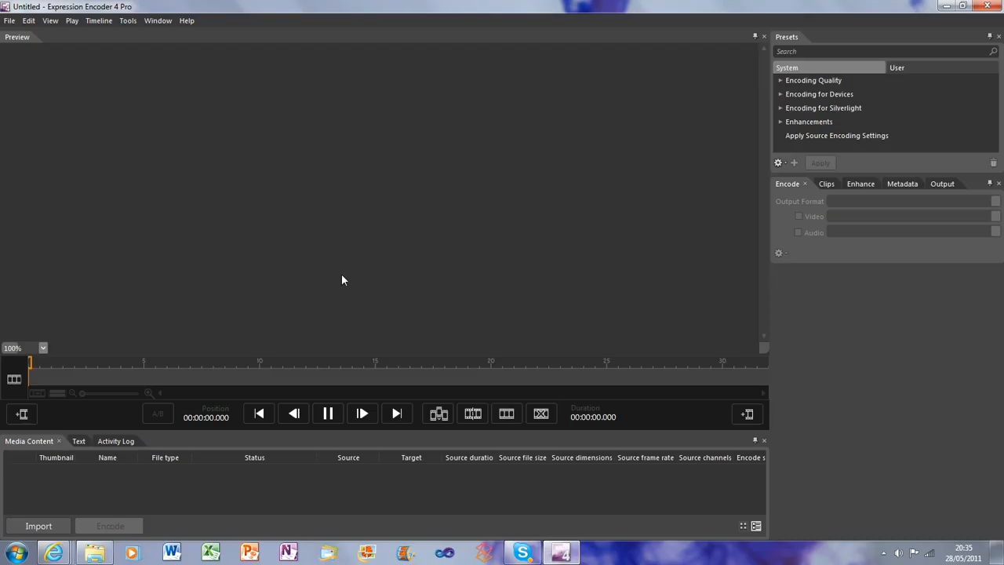
pyautogui.moveTo(31, 94)
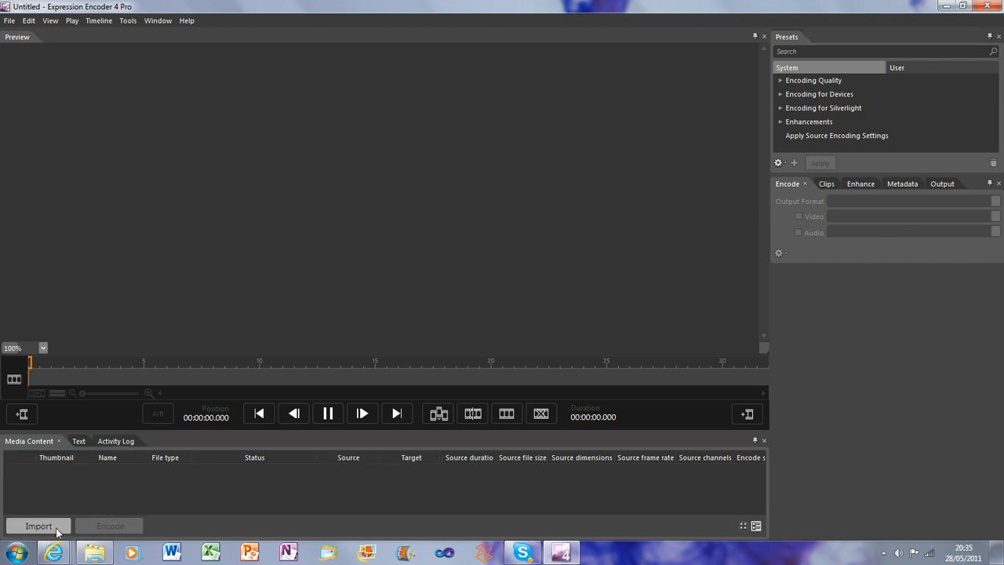
pyautogui.click(37, 526)
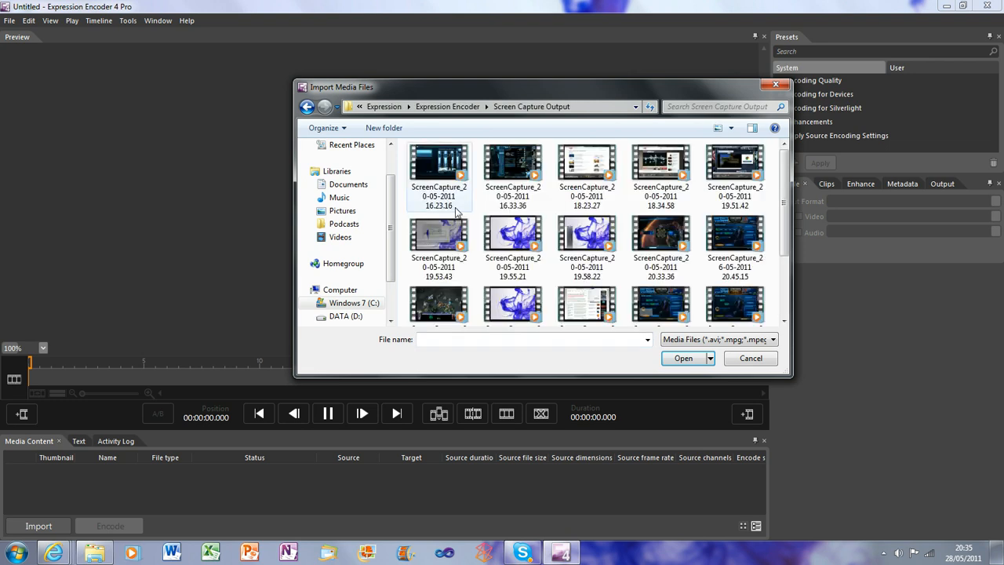
pyautogui.scroll(-3)
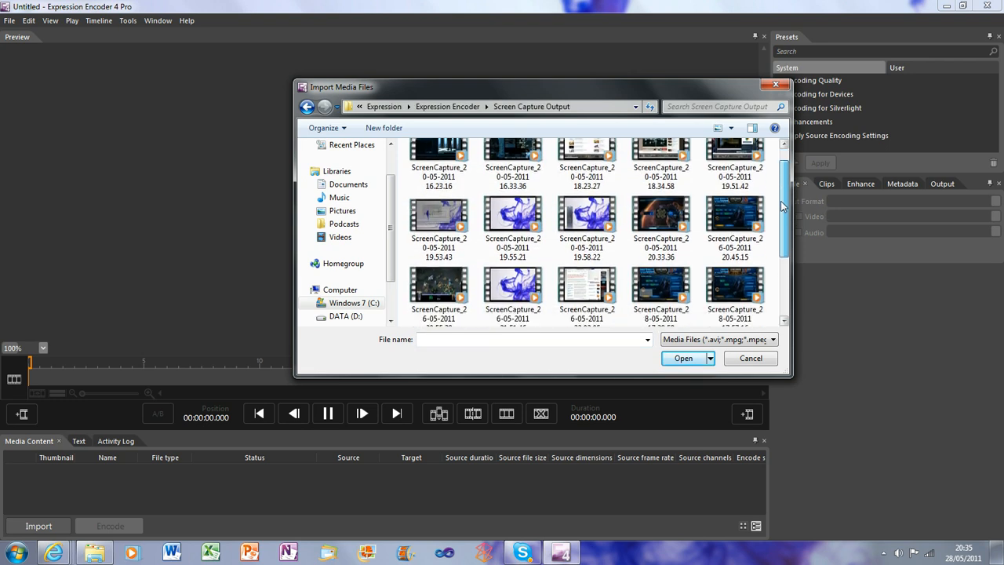
pyautogui.scroll(-3)
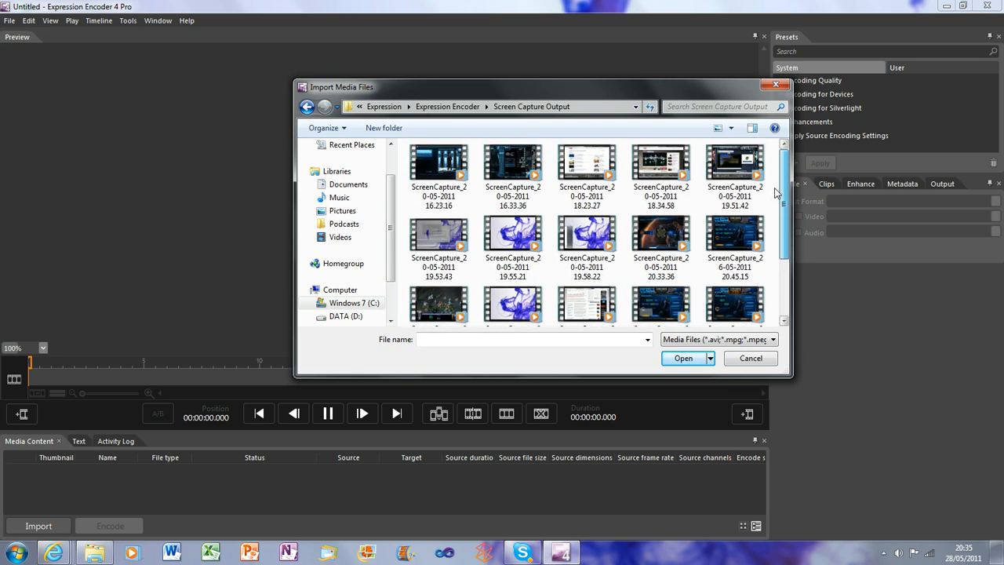
pyautogui.scroll(-3)
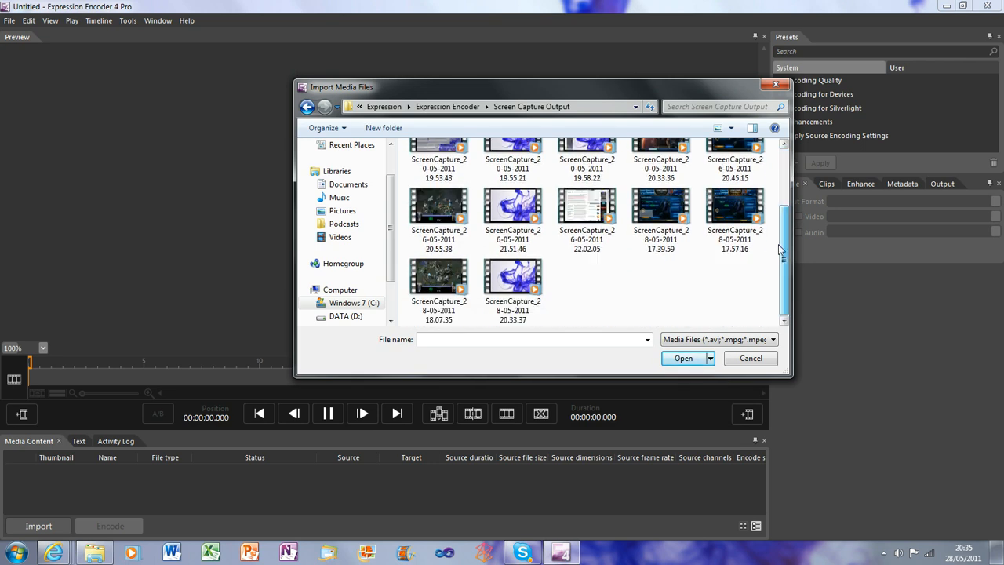
# Inspect the newest screen capture's file properties and enter it as the import file.
pyautogui.rightClick(511, 274)
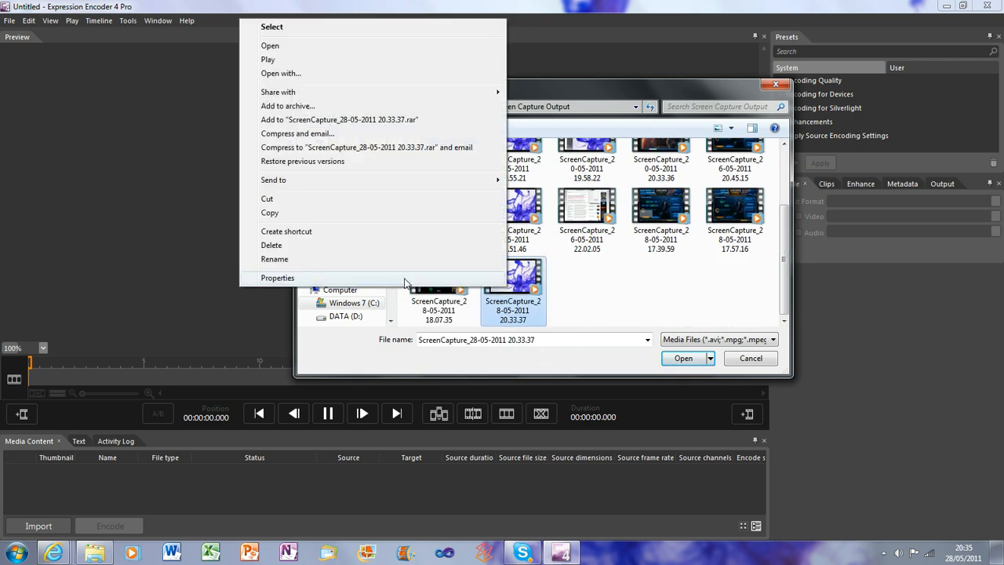
pyautogui.click(276, 278)
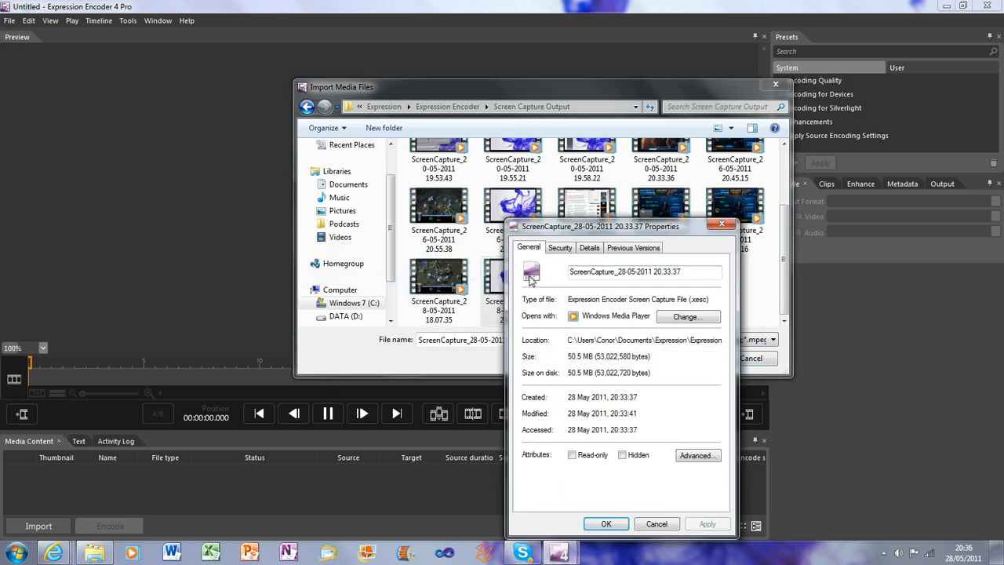
pyautogui.doubleClick(700, 300)
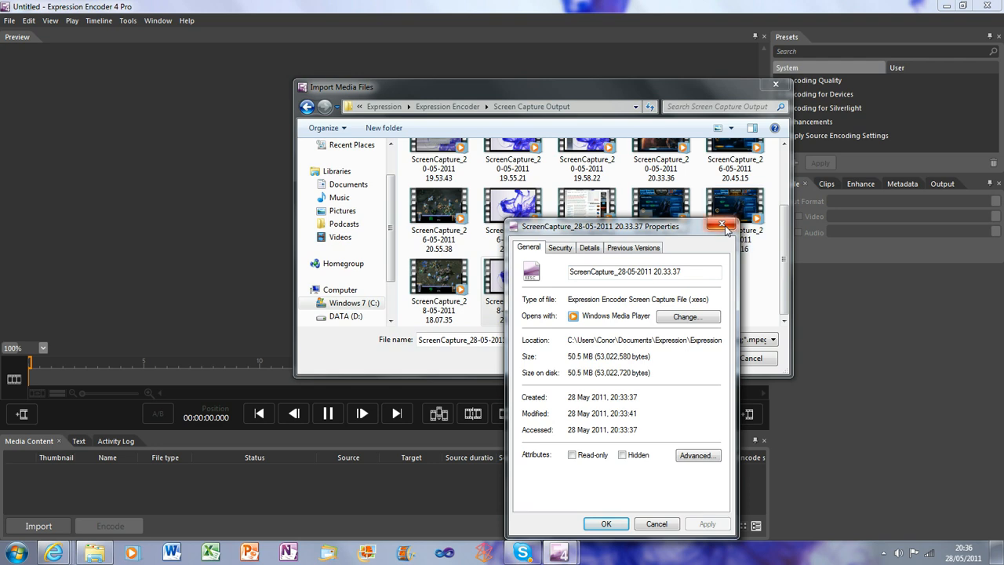
pyautogui.click(718, 226)
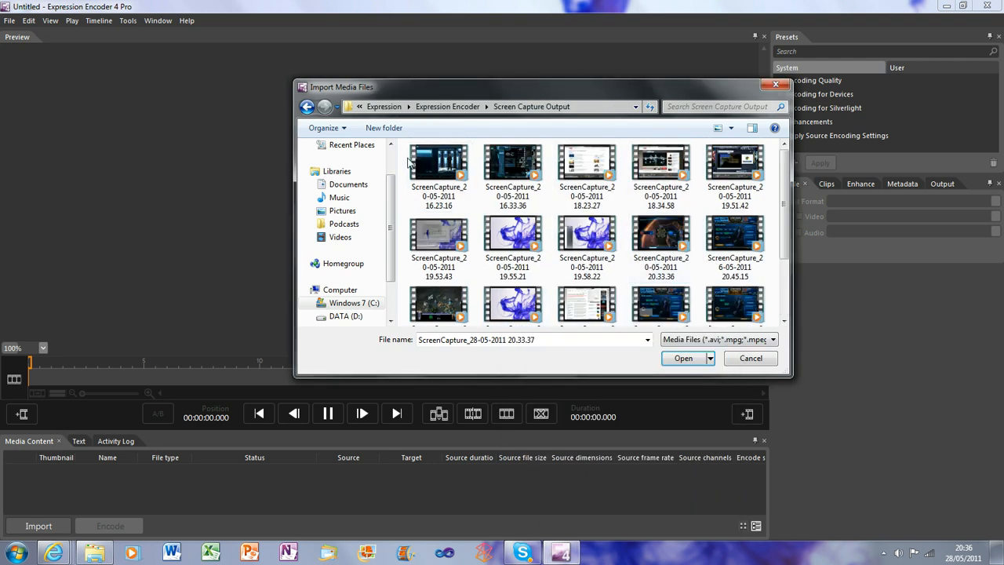
pyautogui.click(683, 358)
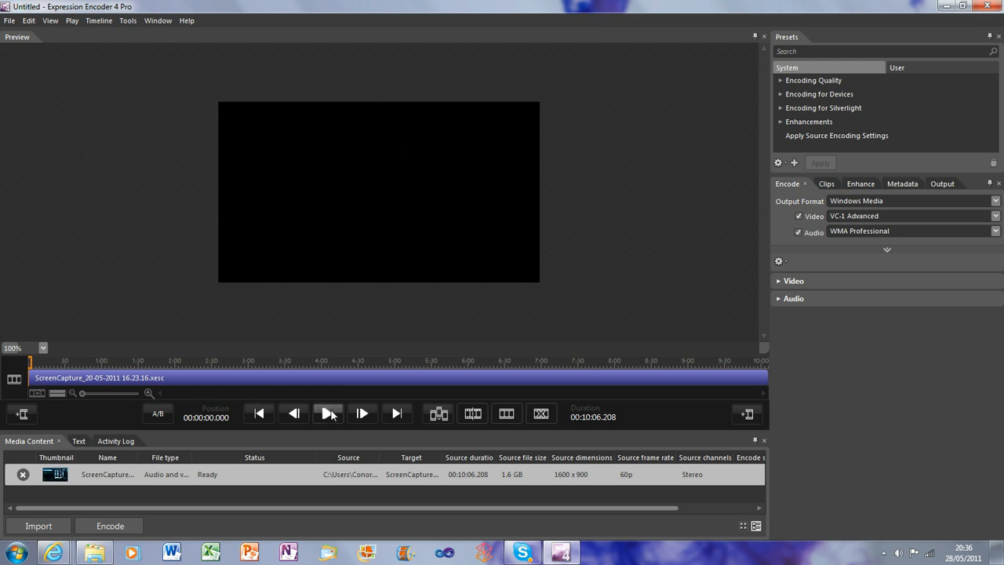
pyautogui.click(327, 415)
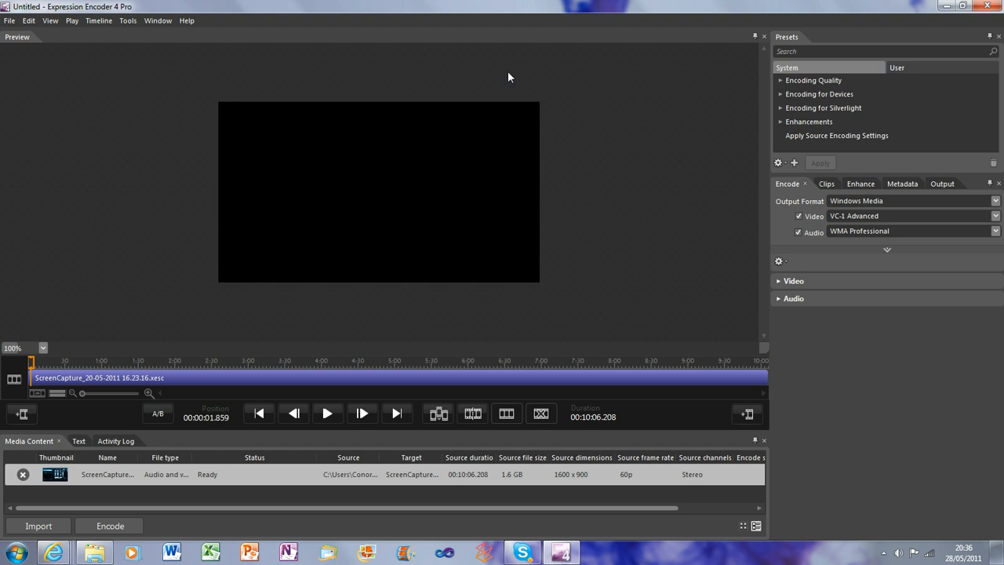
pyautogui.moveTo(731, 264)
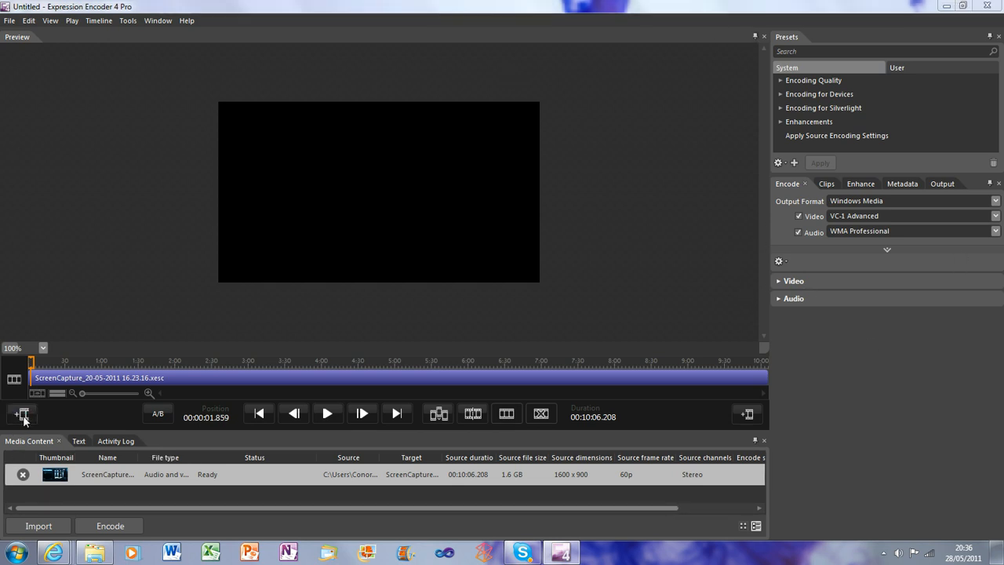
# Add the LOL Intro clip as leader and trailer around the capture, extending it to 10:20.286.
pyautogui.click(21, 414)
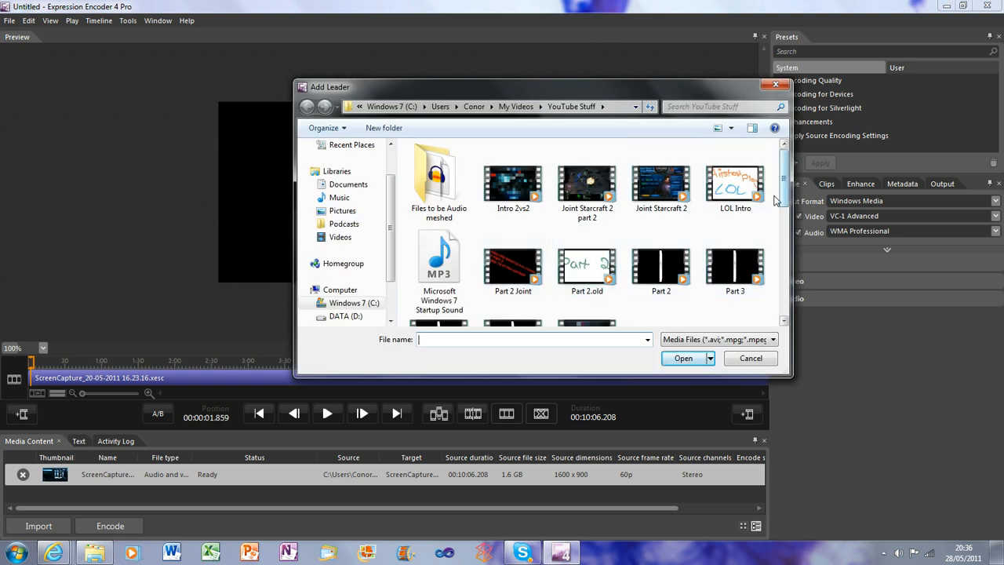
pyautogui.click(749, 357)
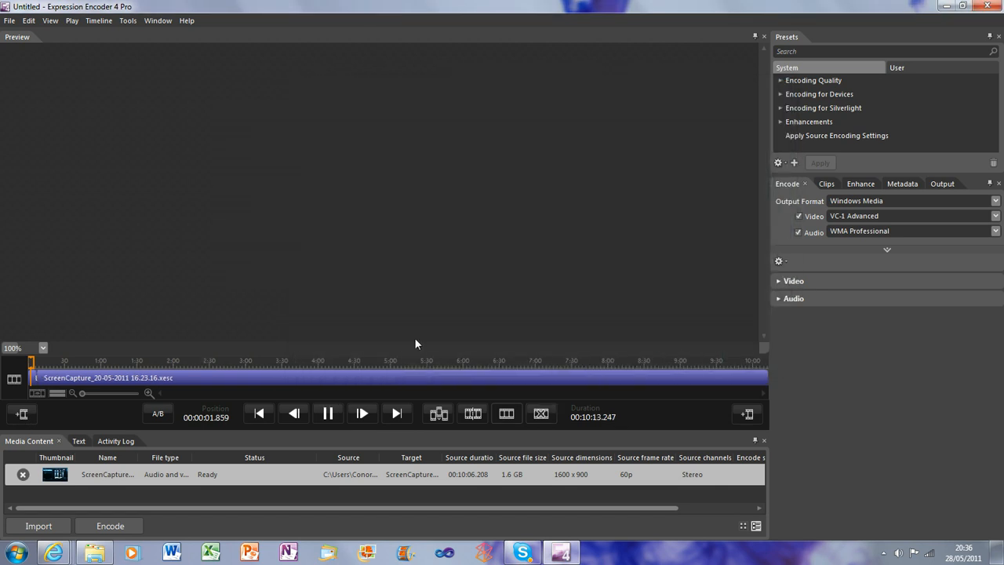
pyautogui.click(326, 415)
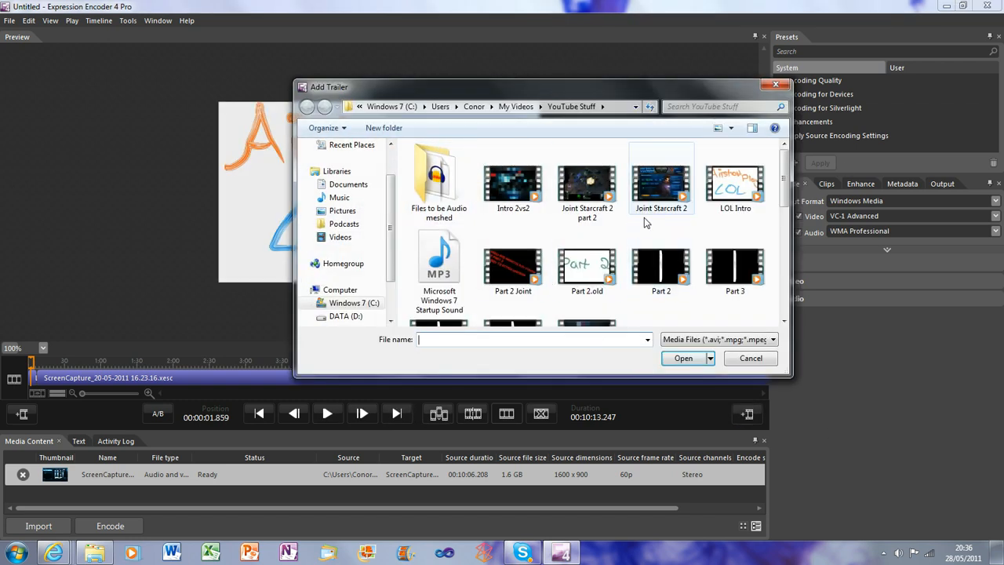
pyautogui.scroll(-3)
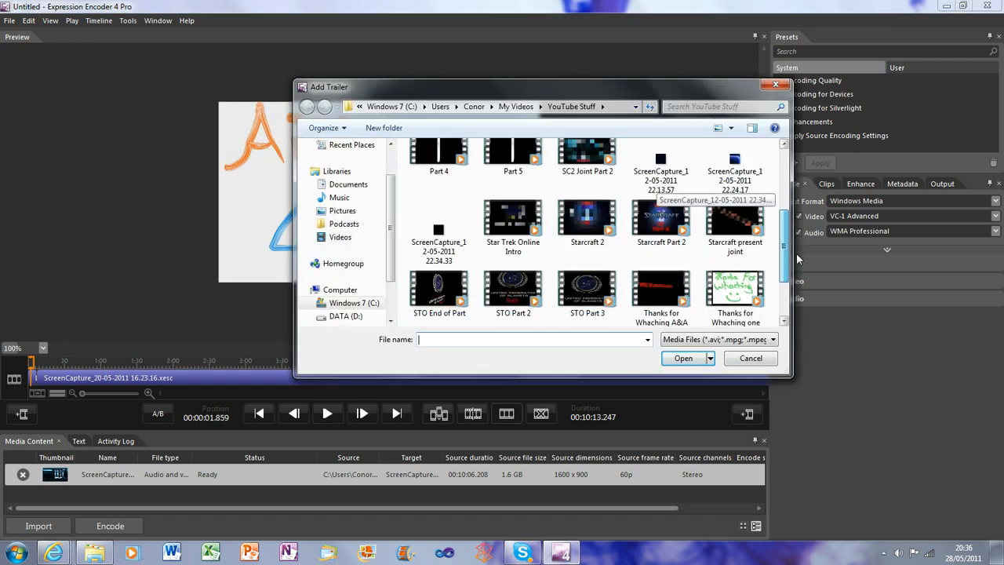
pyautogui.scroll(-3)
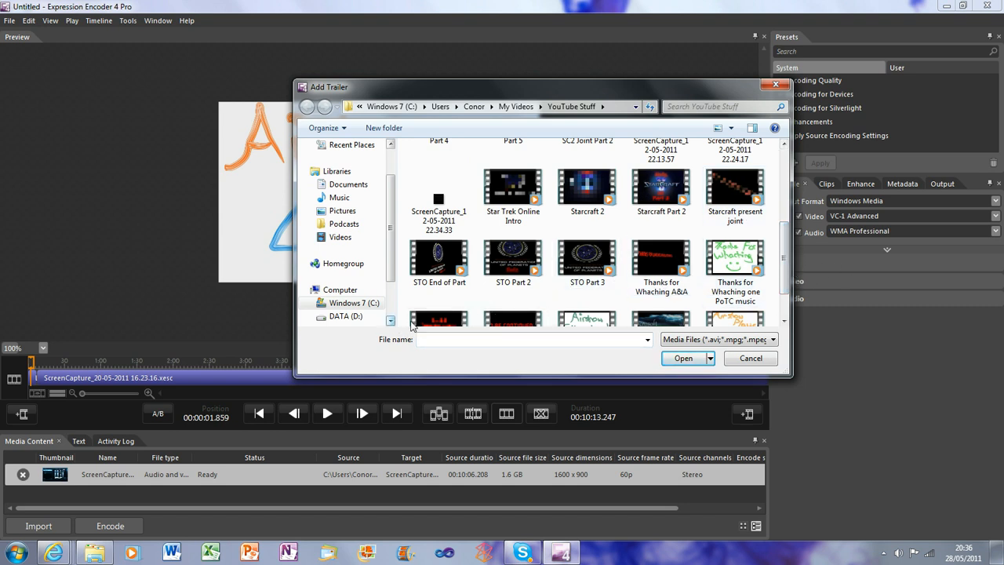
pyautogui.click(750, 358)
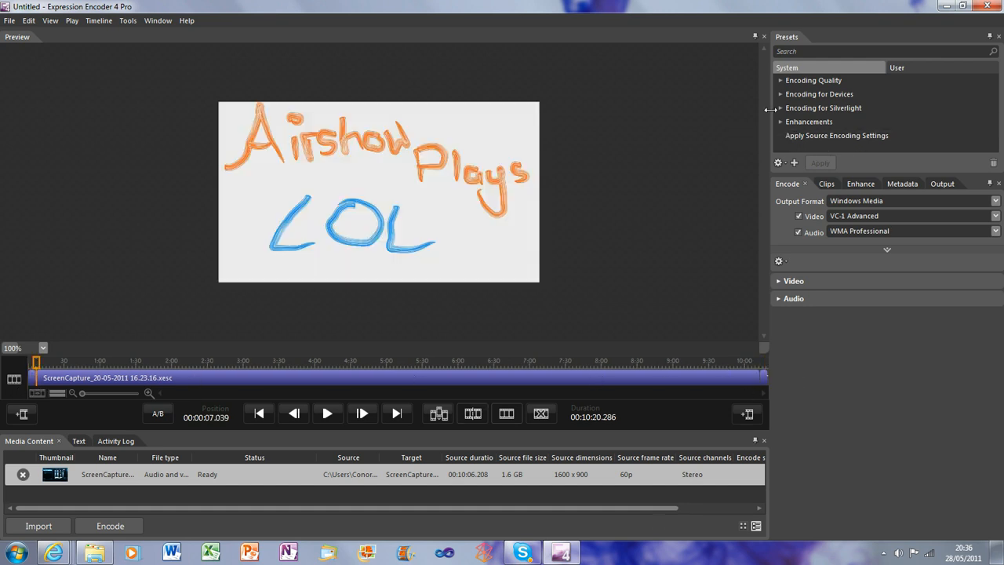
pyautogui.moveTo(647, 170)
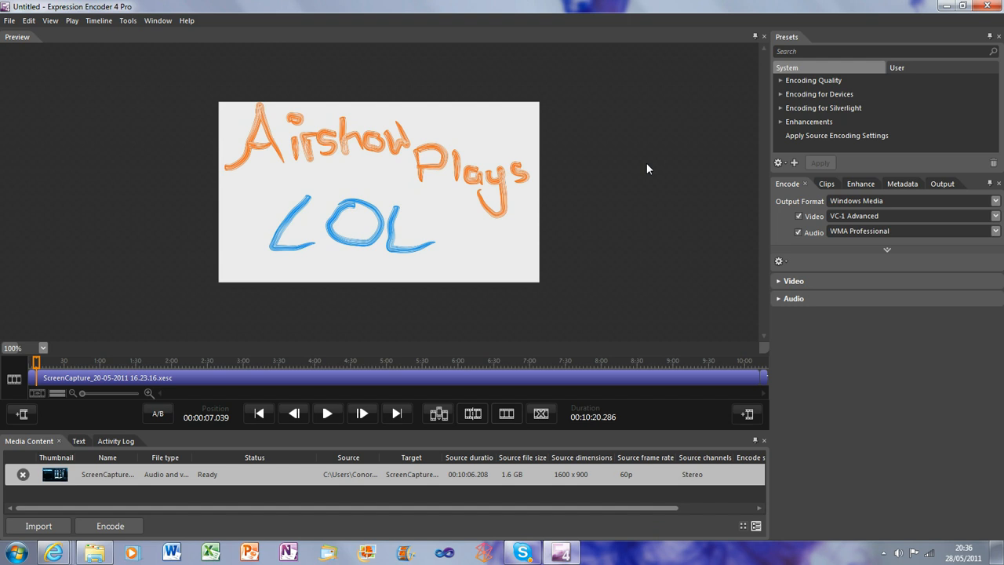
pyautogui.moveTo(866, 38)
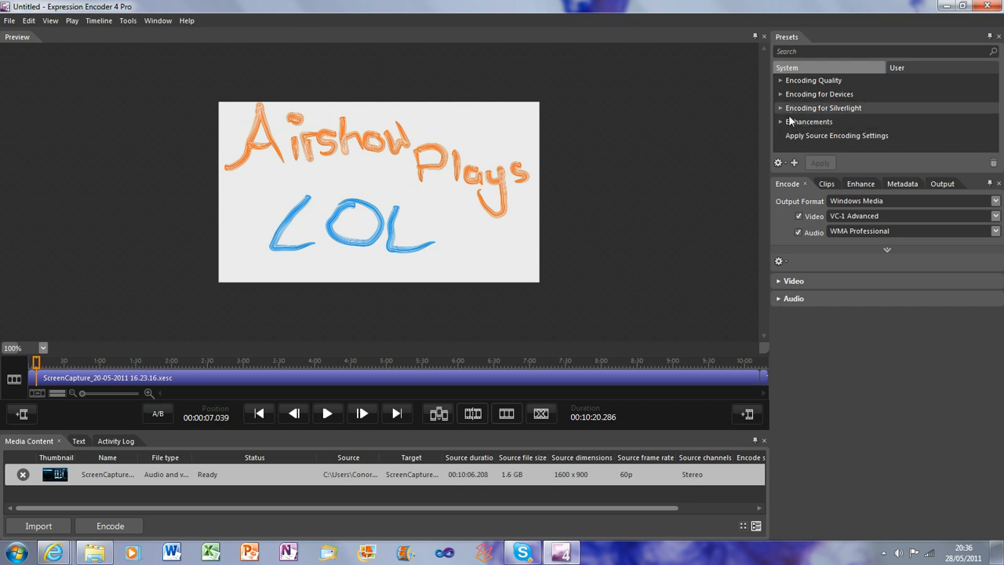
pyautogui.moveTo(809, 122)
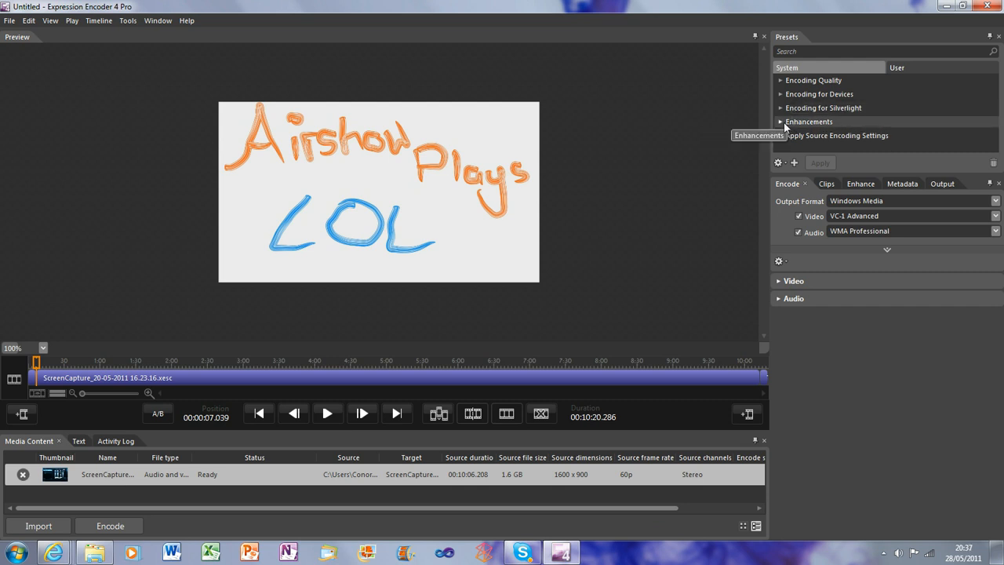
# Apply the Expression Bumper and Silverlight Trailer enhancement presets, previewing the bumper.
pyautogui.click(782, 122)
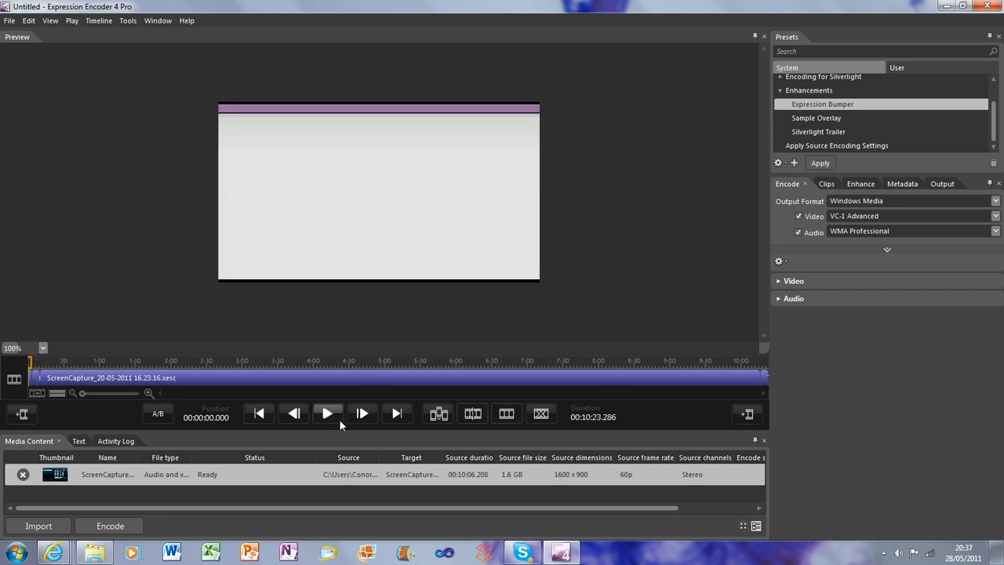
pyautogui.click(328, 414)
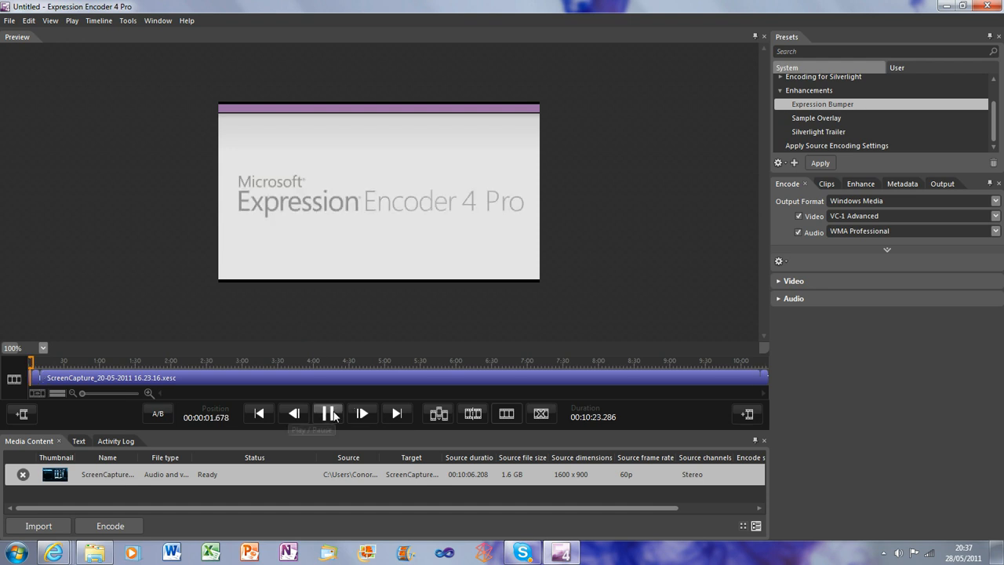
pyautogui.click(326, 414)
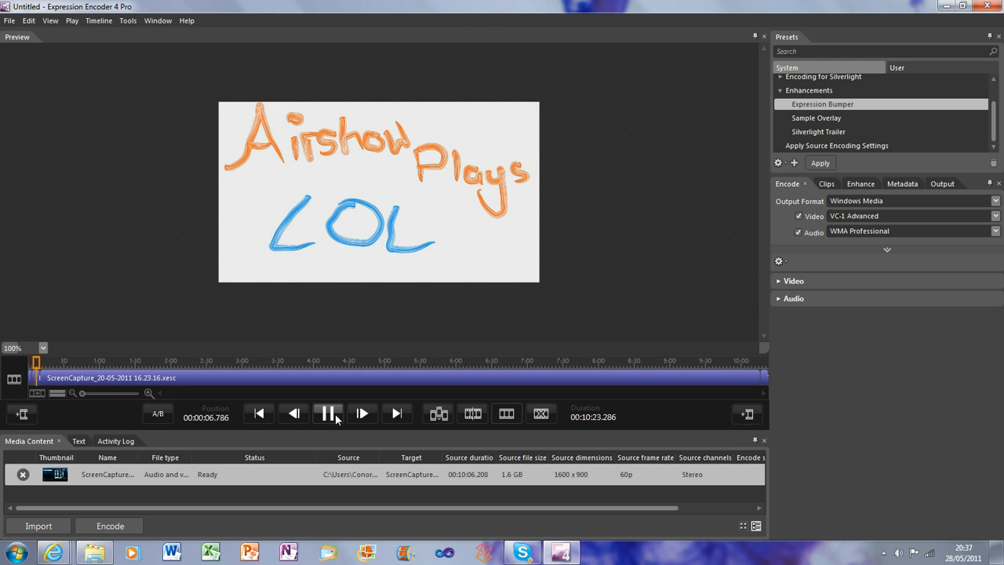
pyautogui.click(327, 414)
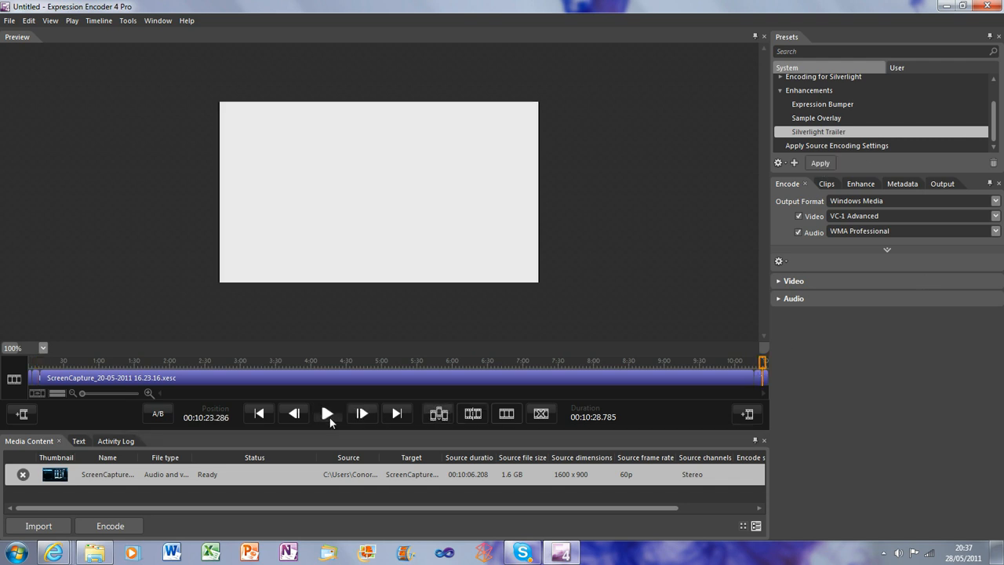
pyautogui.click(326, 414)
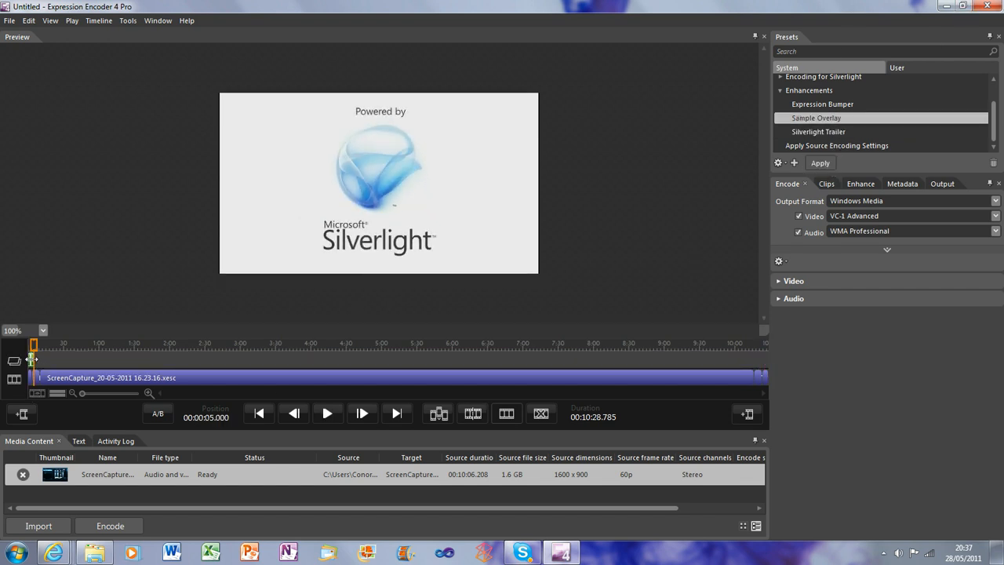
# Apply the Sample Overlay logo enhancement and check it by playing and pausing the preview.
pyautogui.click(327, 414)
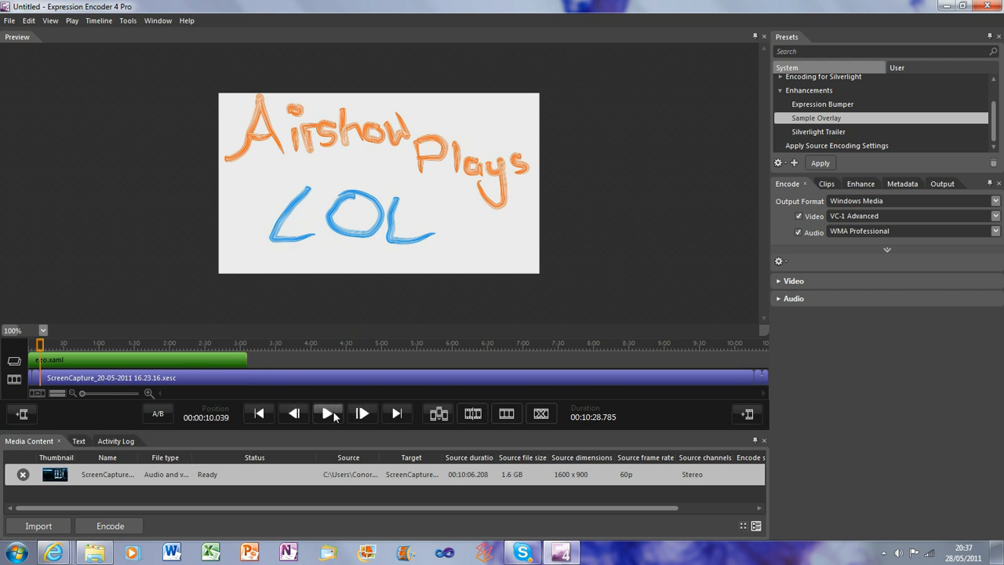
pyautogui.click(326, 415)
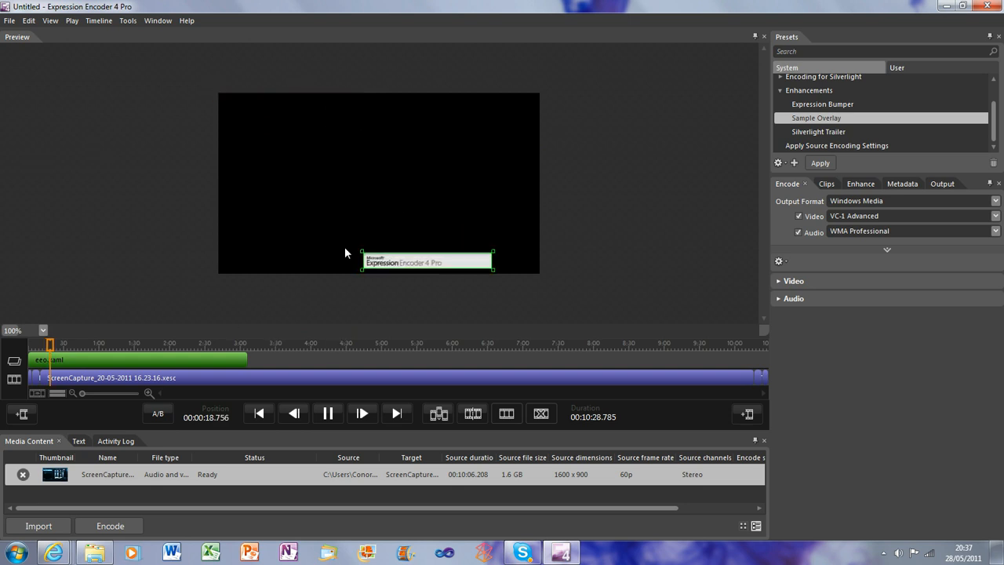
pyautogui.click(326, 414)
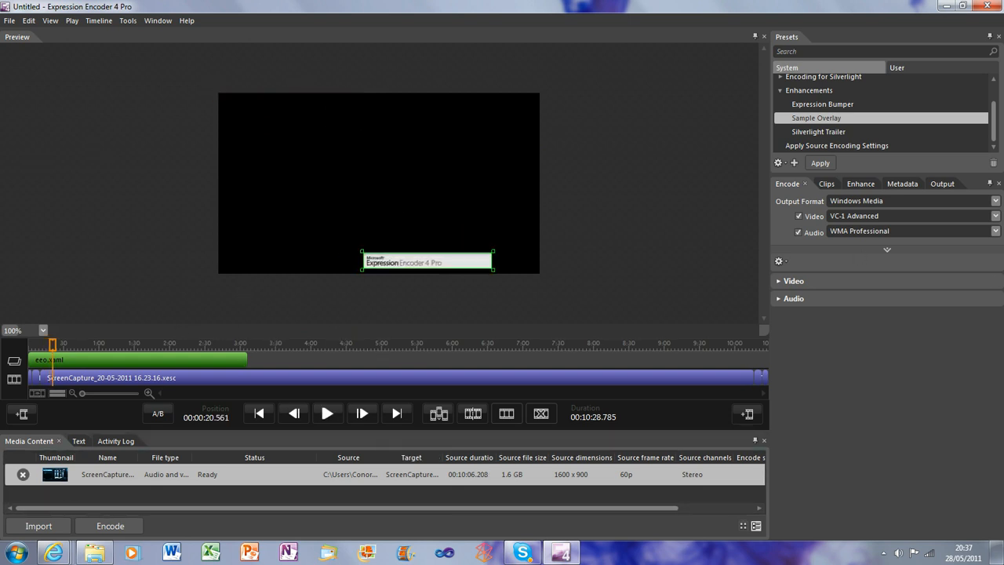
pyautogui.click(794, 281)
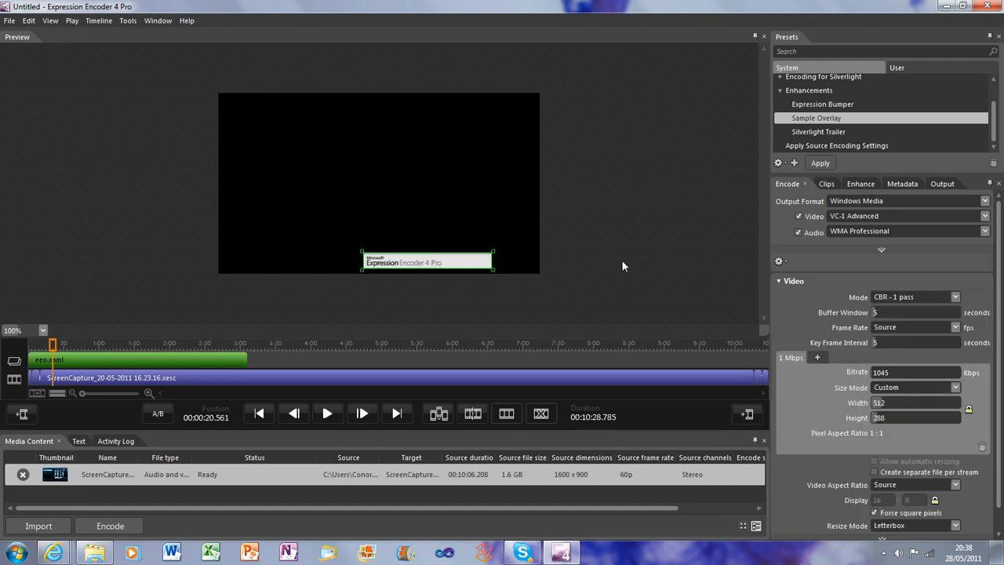
pyautogui.moveTo(794, 304)
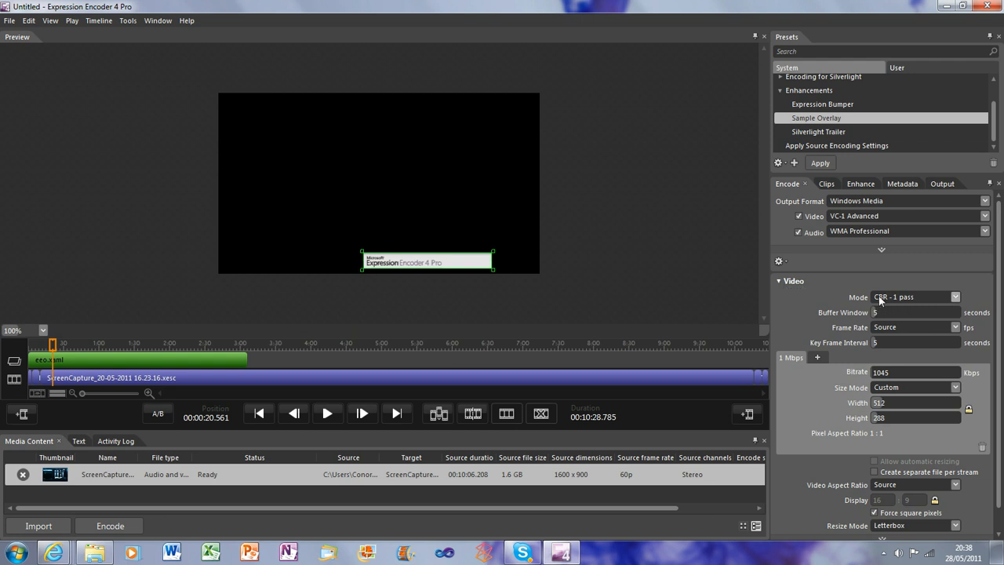
pyautogui.moveTo(898, 301)
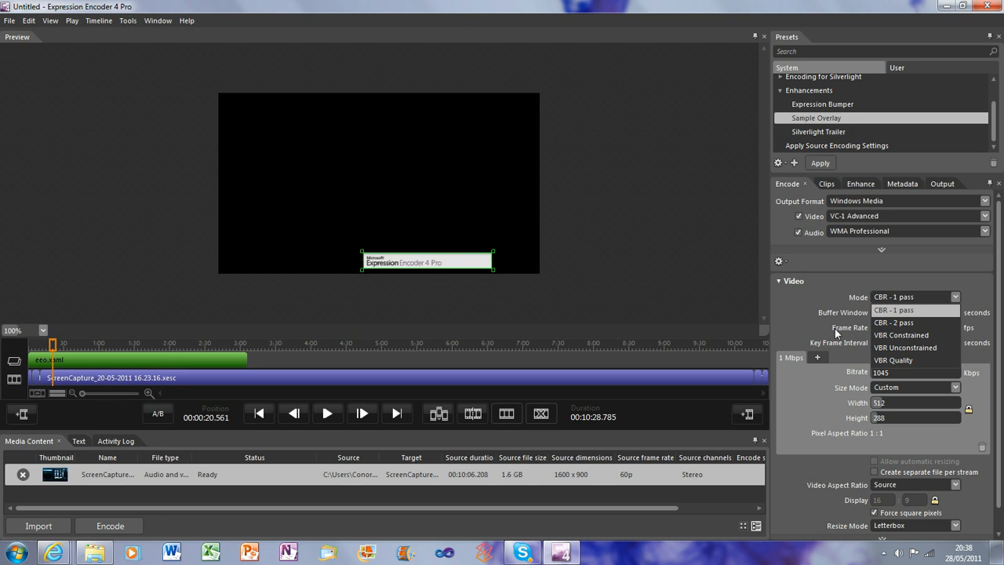
pyautogui.moveTo(907, 348)
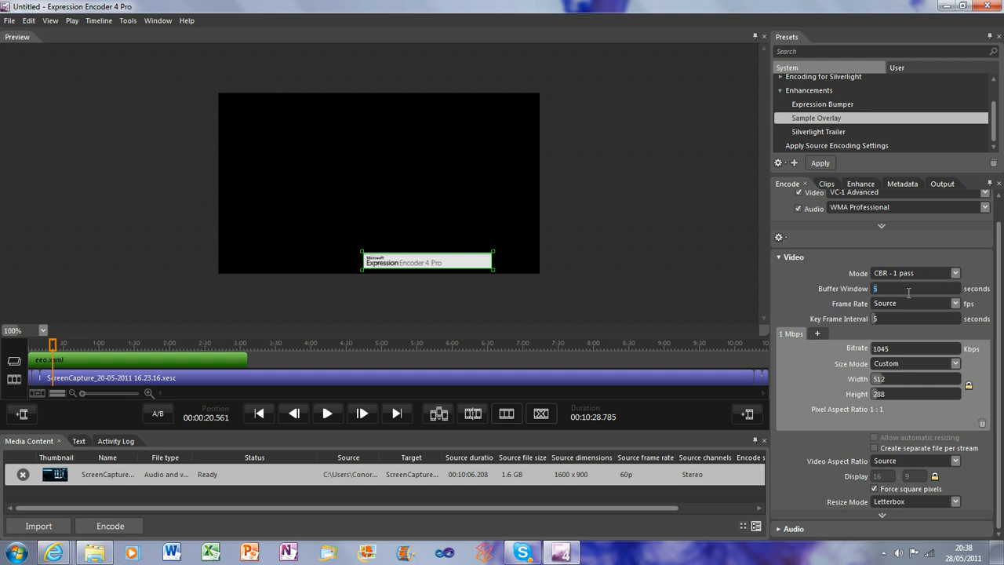
pyautogui.moveTo(967, 302)
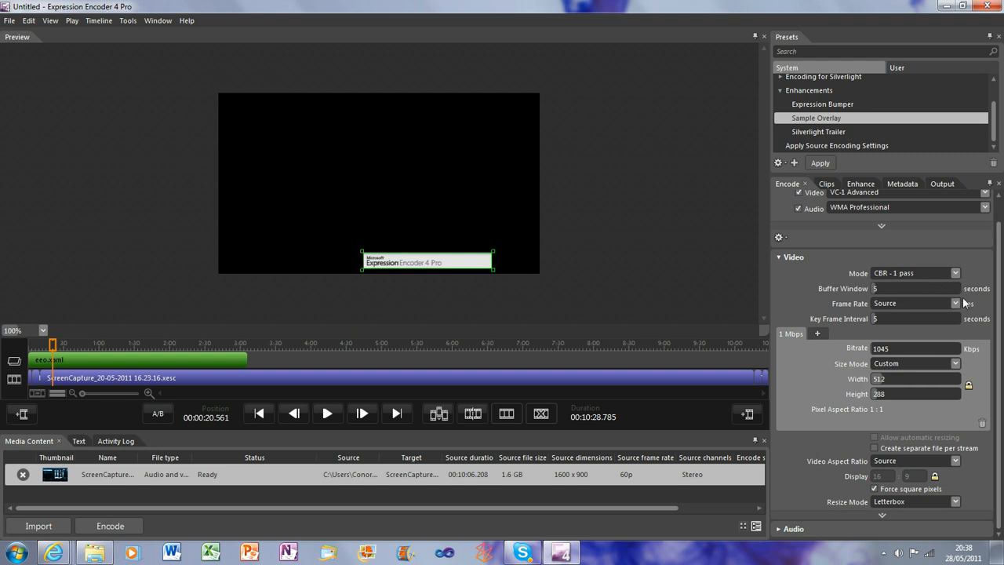
# Enter 50005 Kbps as the video bitrate, keeping CBR - 1 pass mode.
pyautogui.click(954, 301)
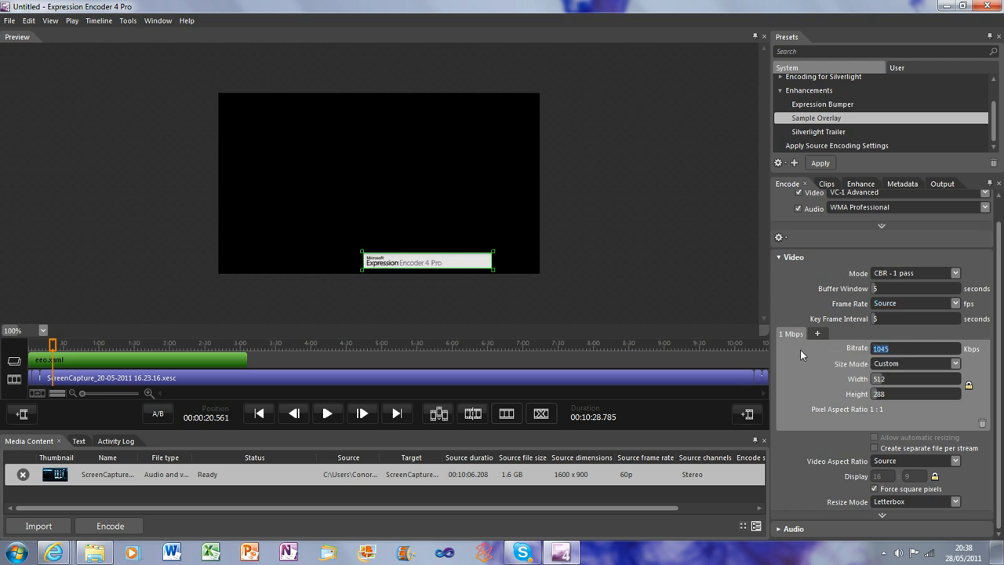
pyautogui.moveTo(829, 370)
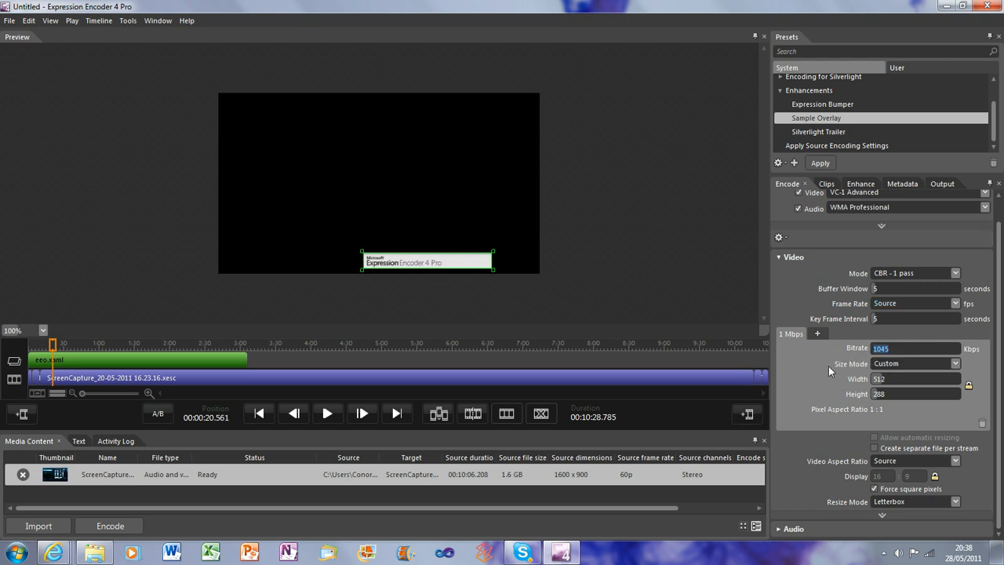
pyautogui.write('50')
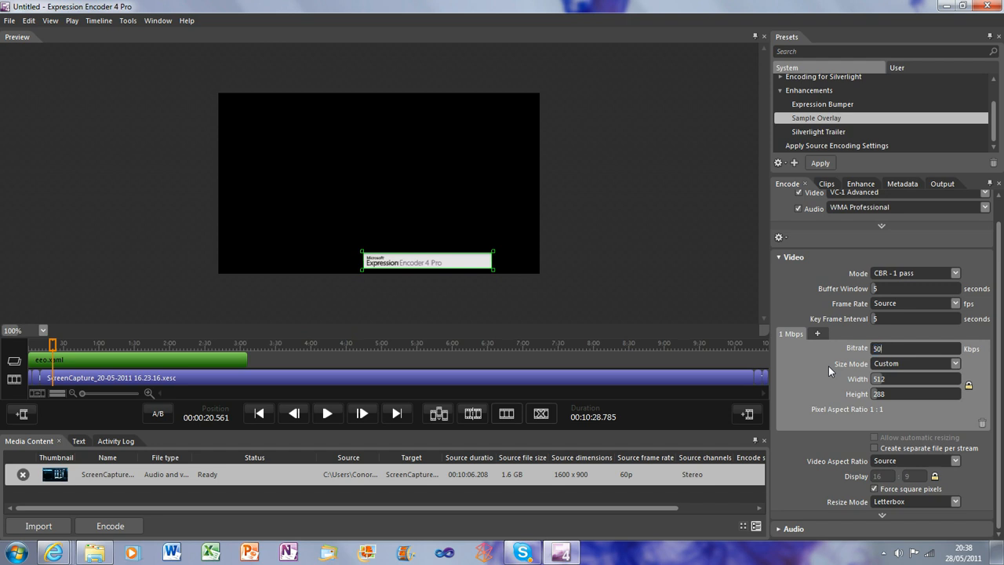
pyautogui.write('0005')
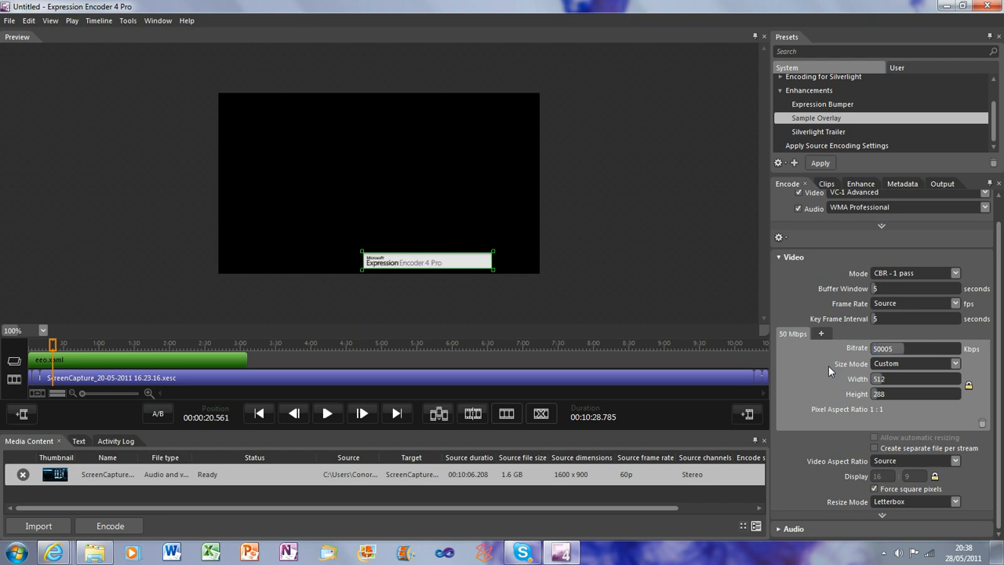
pyautogui.moveTo(904, 359)
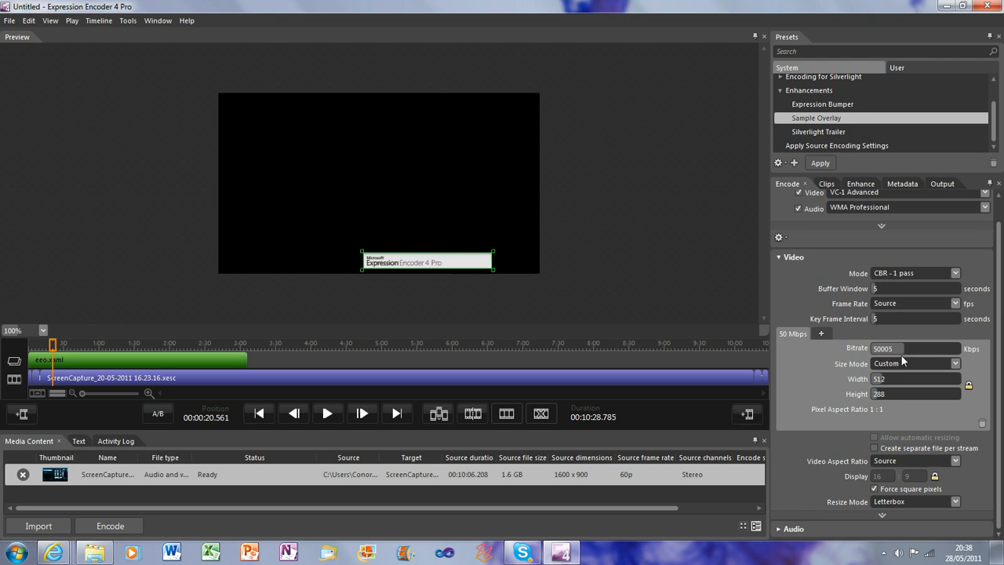
pyautogui.moveTo(819, 339)
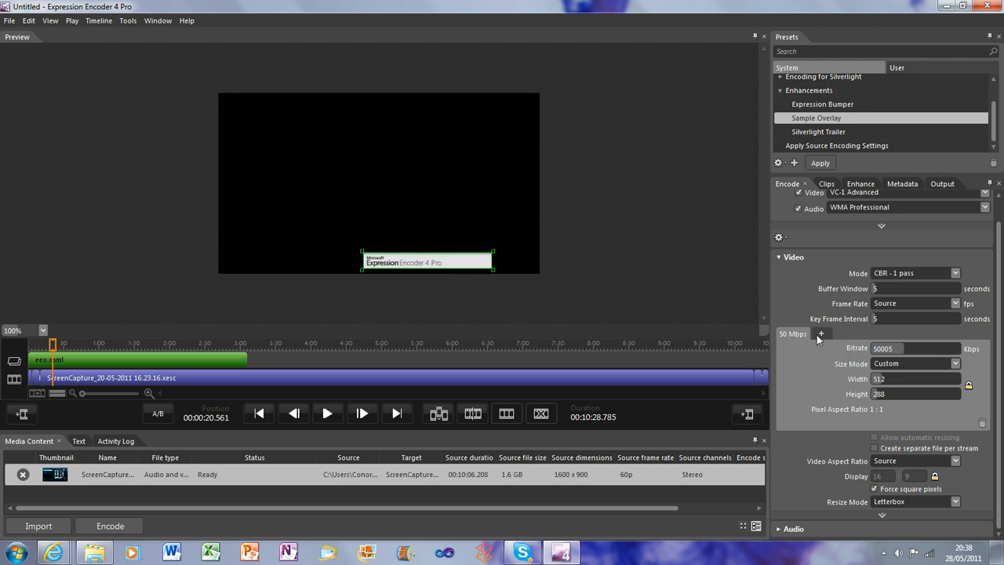
pyautogui.moveTo(834, 332)
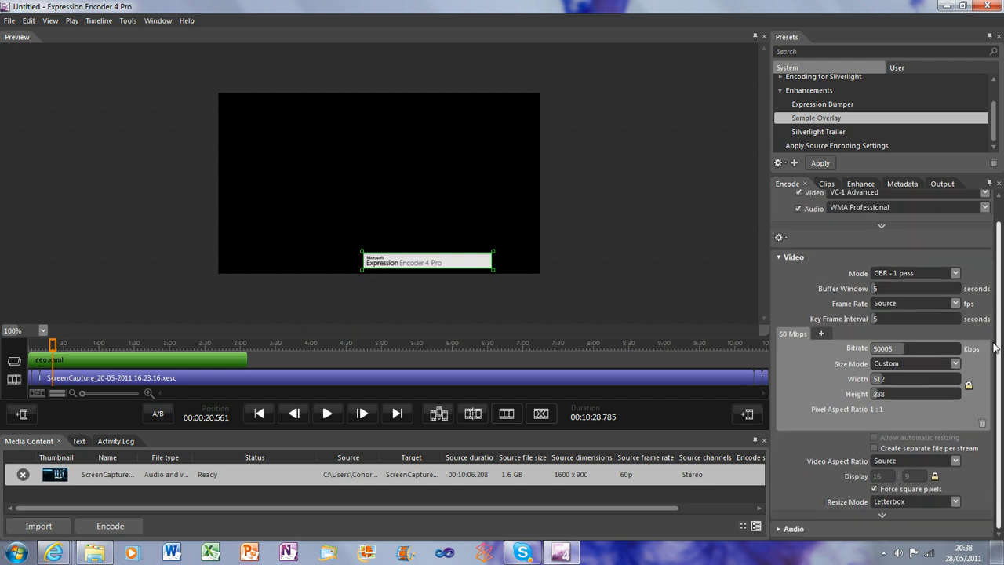
# Set the video Size Mode to Source so output stays 1600 x 900.
pyautogui.click(916, 378)
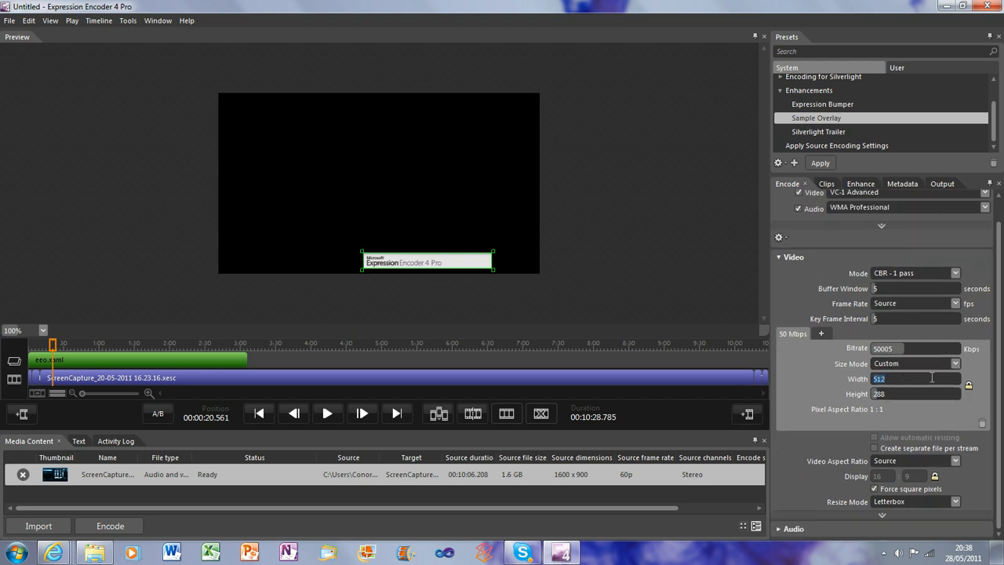
pyautogui.click(916, 364)
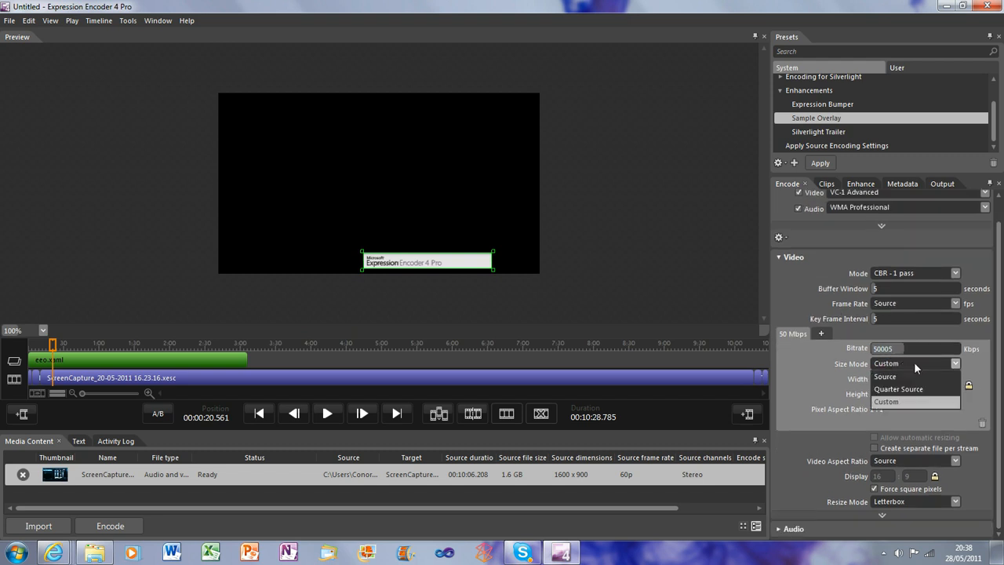
pyautogui.click(897, 377)
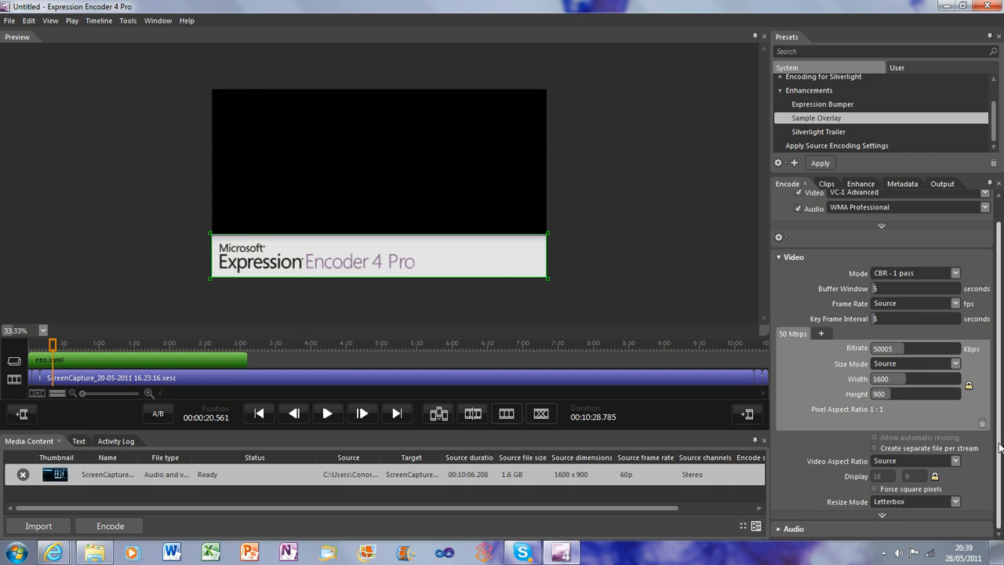
pyautogui.moveTo(876, 448)
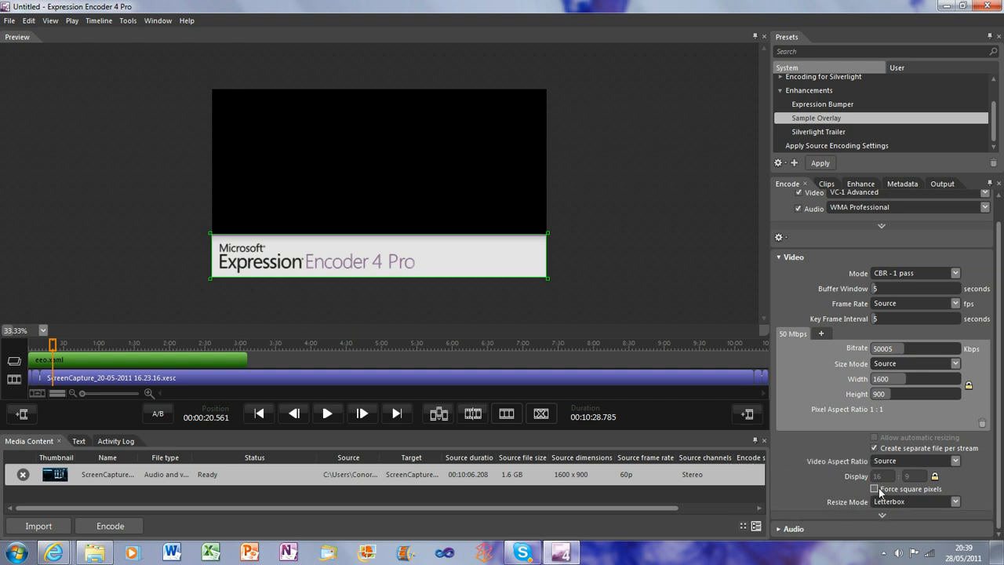
pyautogui.moveTo(875, 488)
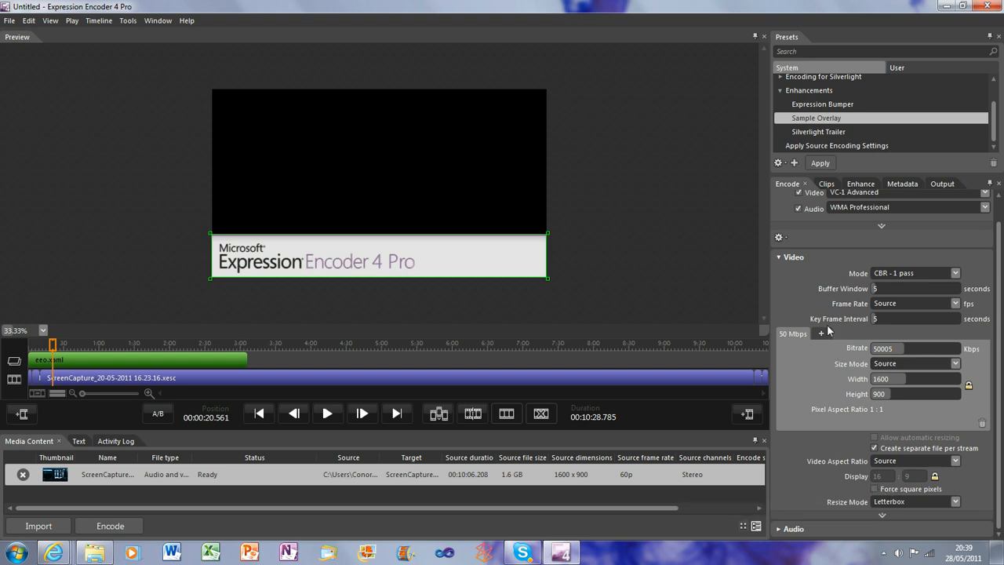
# Keep audio bitrate at 96 kbps stereo and set the sample rate to 48 kHz.
pyautogui.click(793, 281)
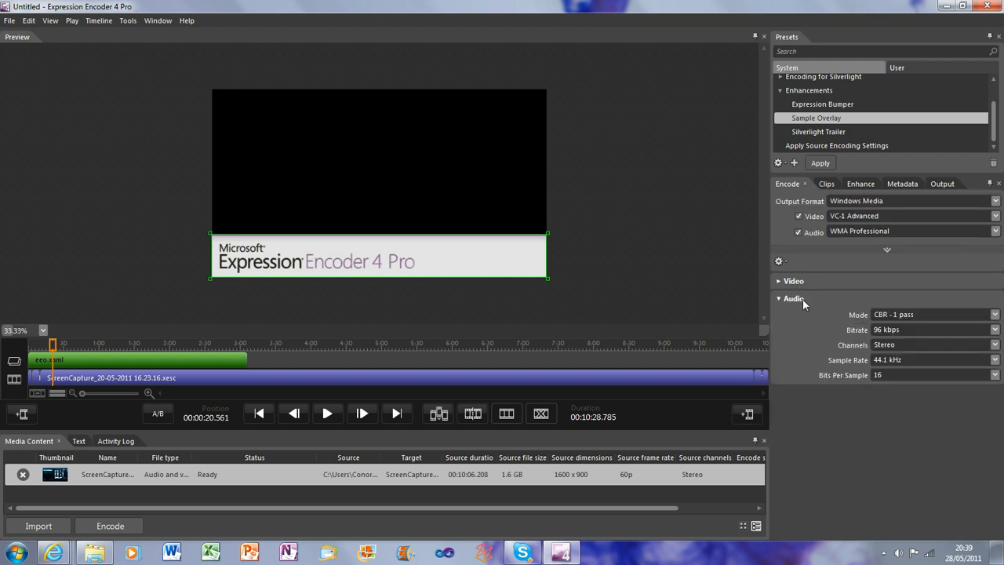
pyautogui.moveTo(886, 329)
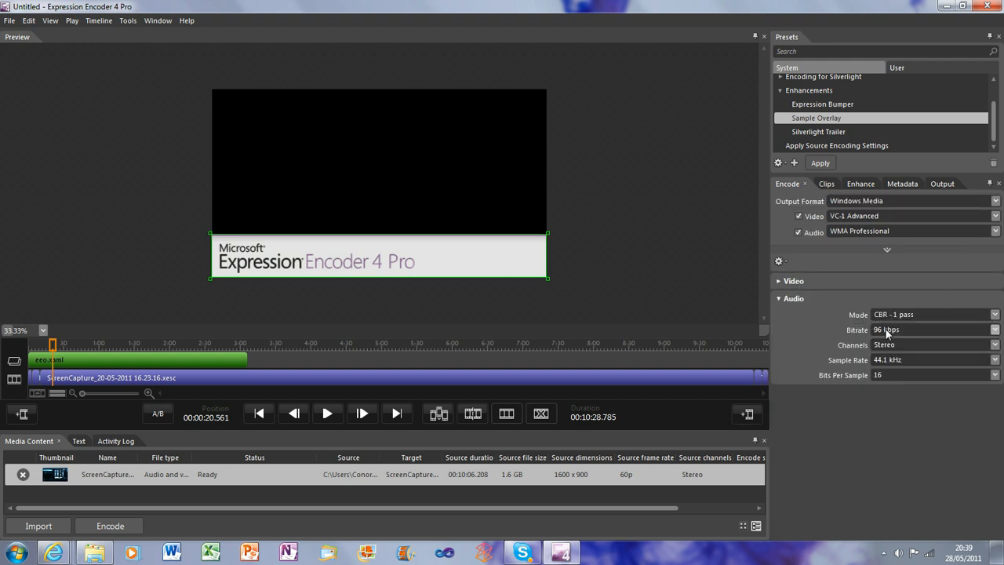
pyautogui.click(991, 330)
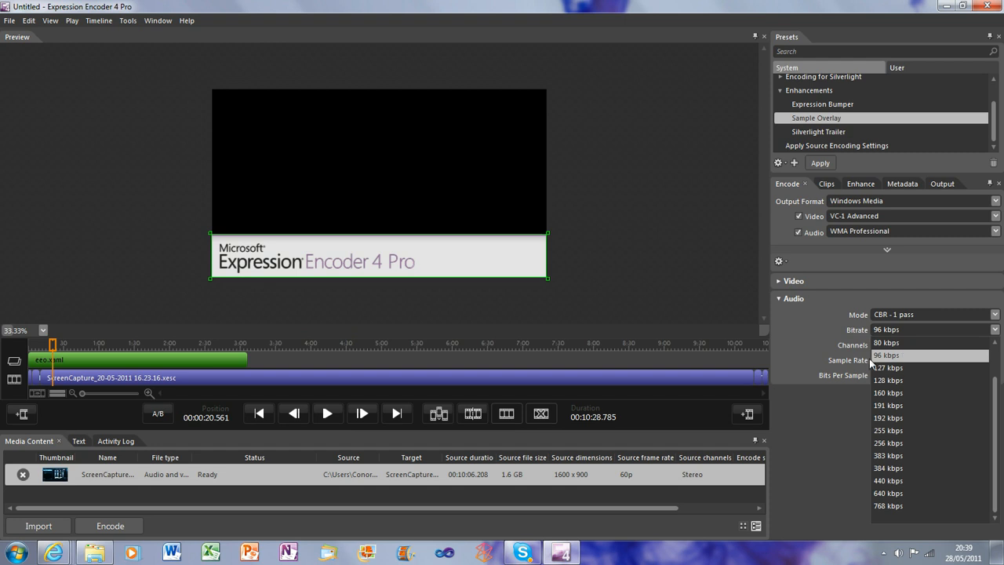
pyautogui.click(886, 355)
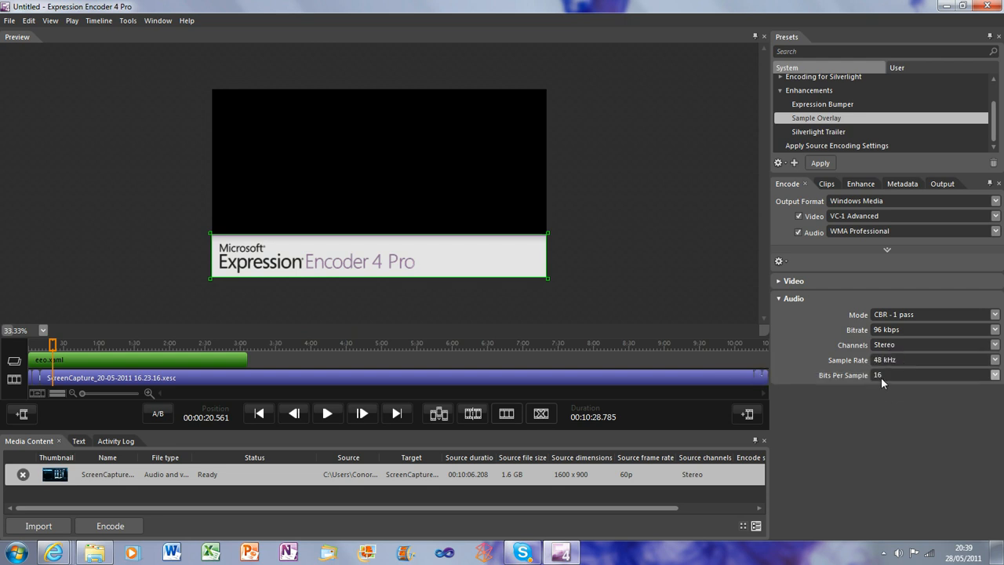
pyautogui.moveTo(877, 316)
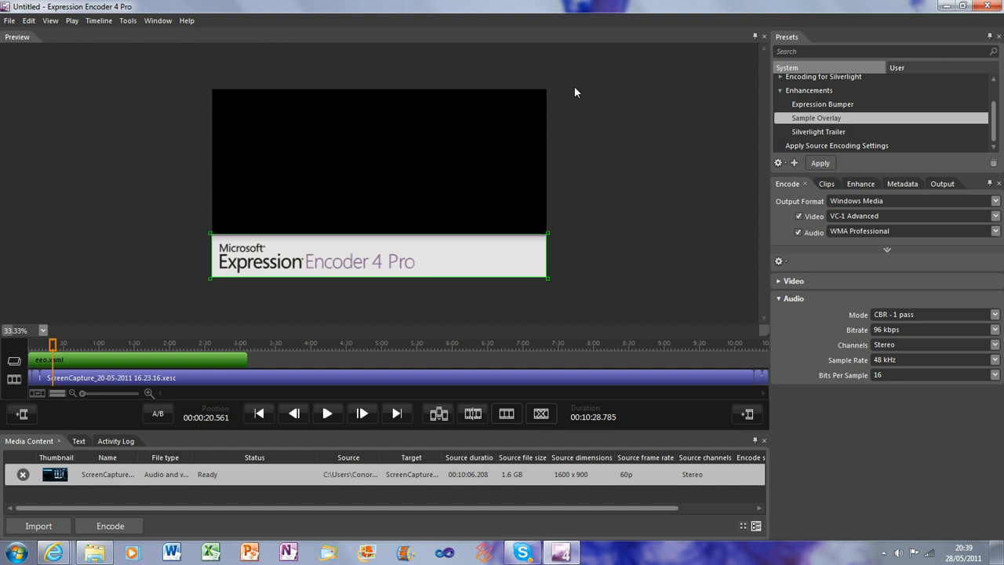
pyautogui.click(991, 333)
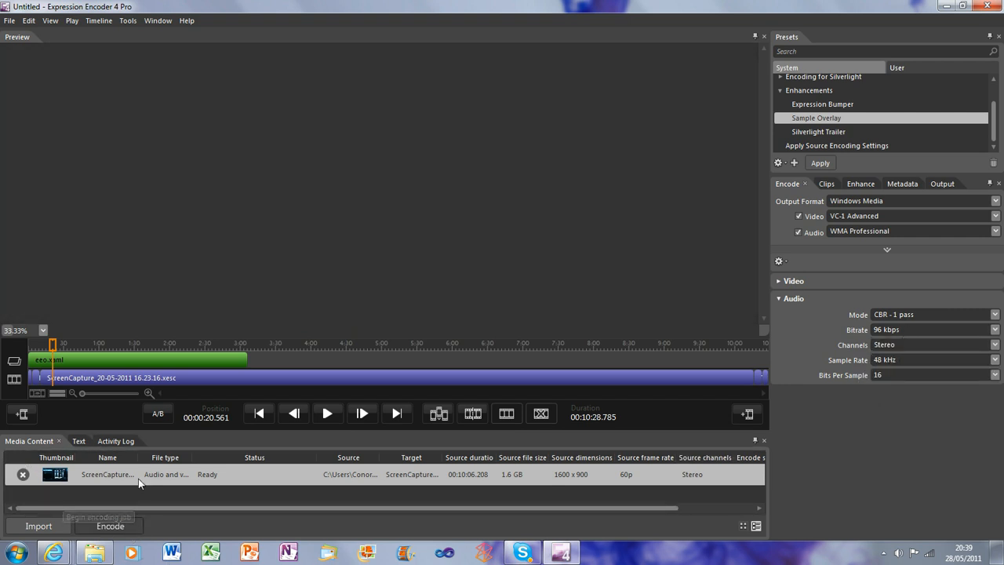
# Start encoding, decline the cancel confirmation so it keeps running, and minimize the encoder.
pyautogui.click(110, 526)
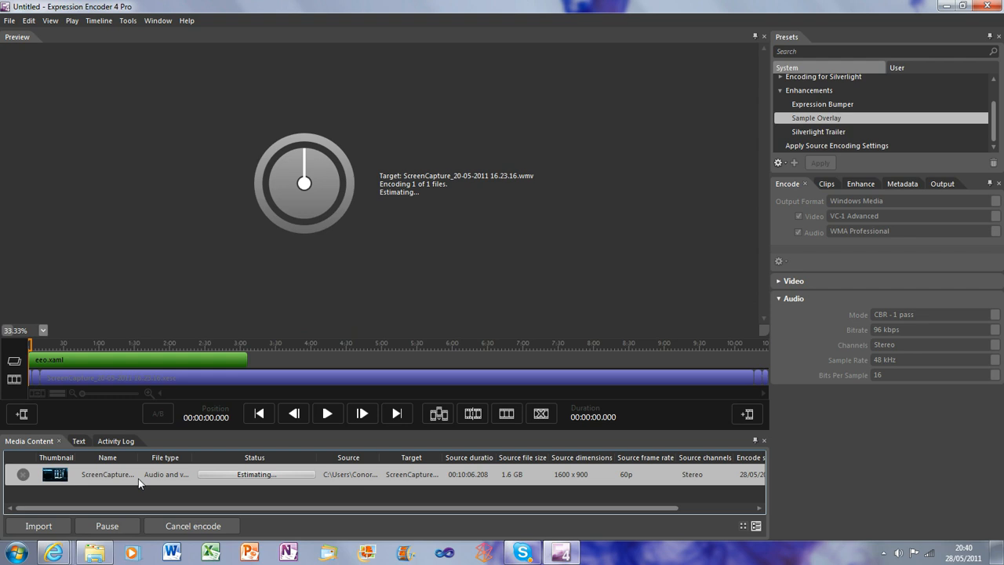
pyautogui.moveTo(537, 390)
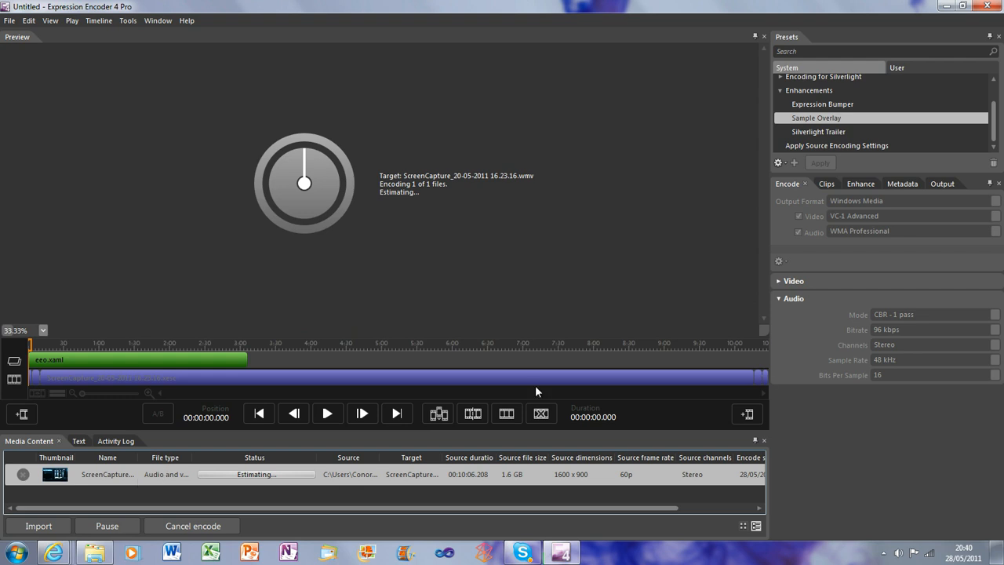
pyautogui.click(191, 525)
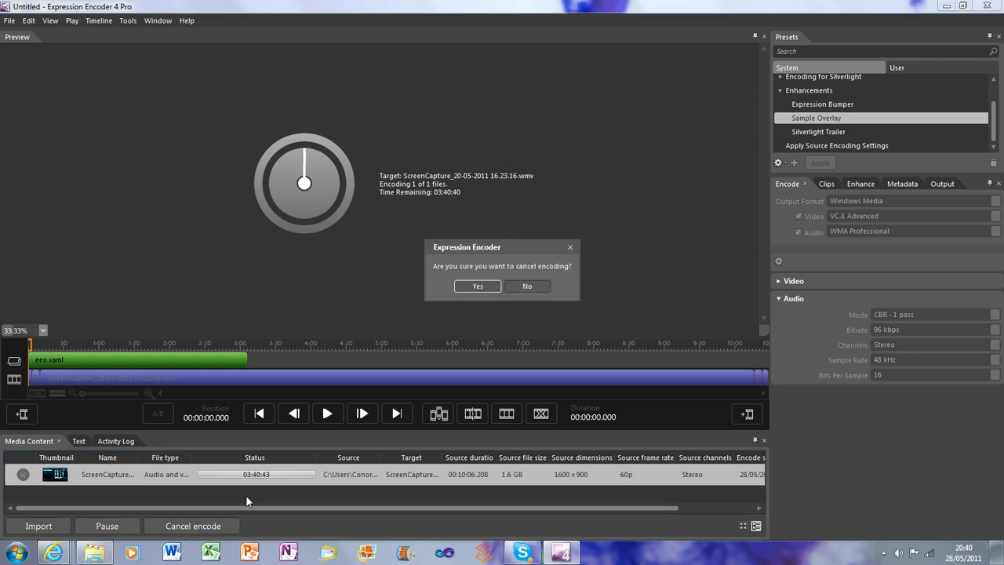
pyautogui.click(527, 285)
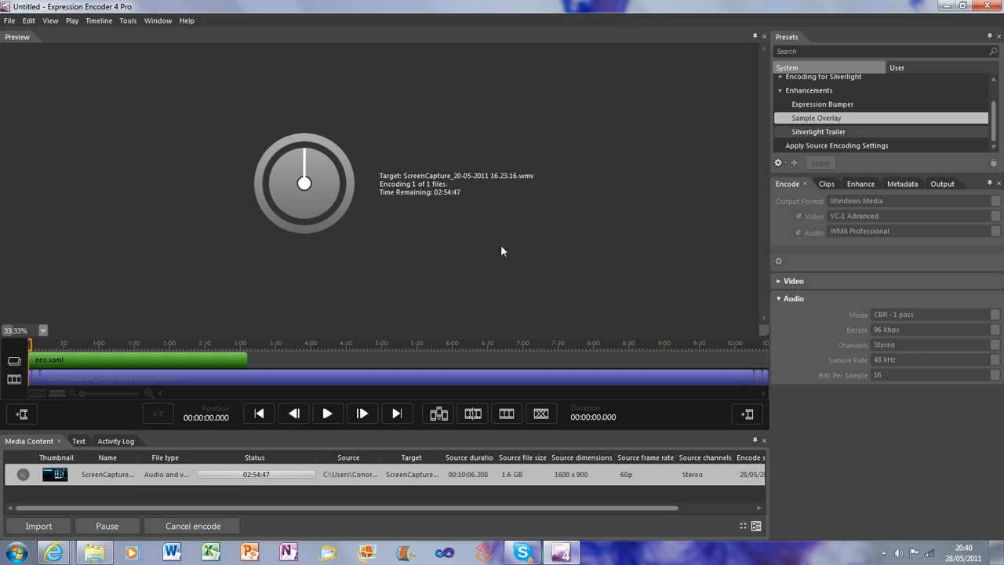
pyautogui.click(191, 525)
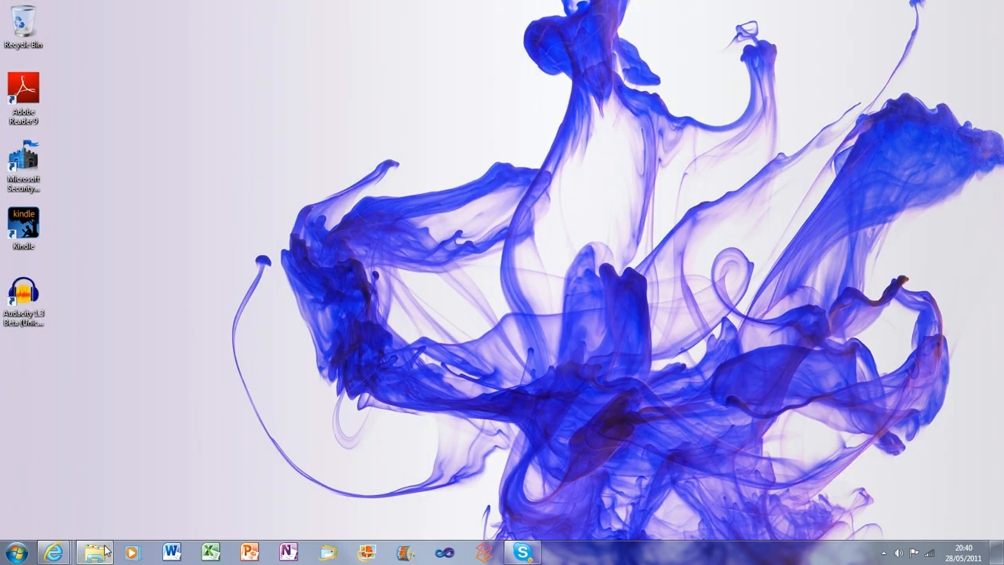
pyautogui.click(94, 548)
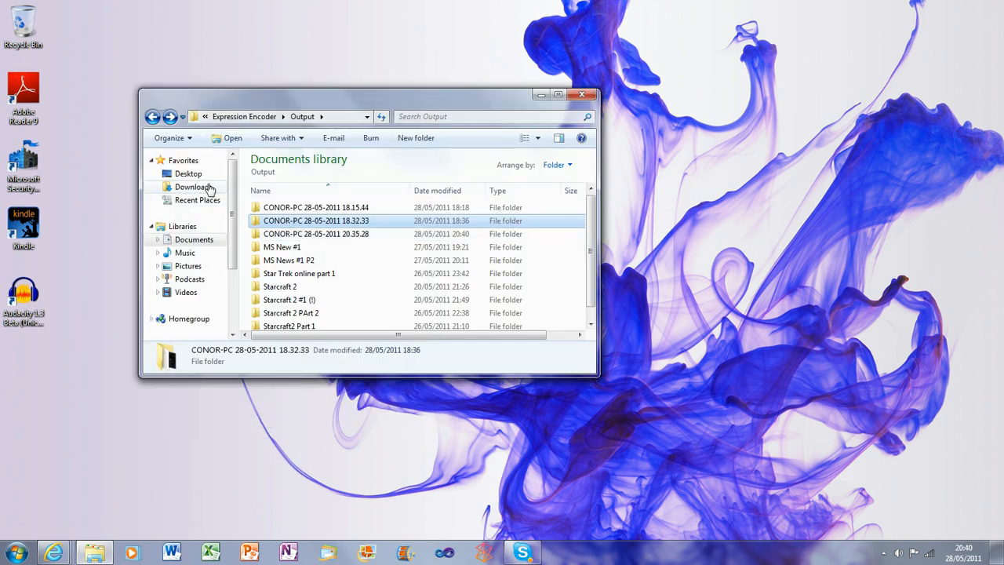
pyautogui.click(195, 239)
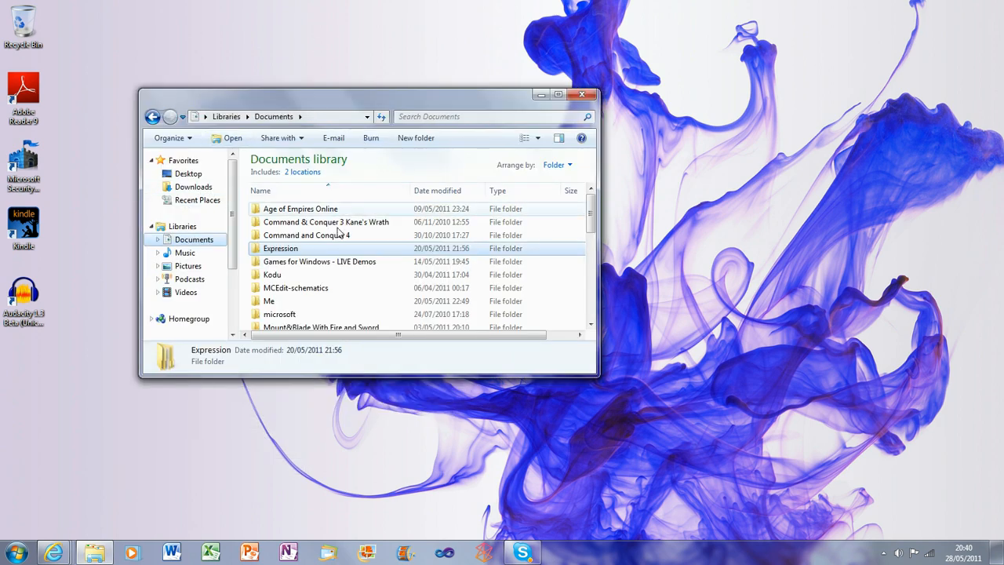
pyautogui.doubleClick(279, 248)
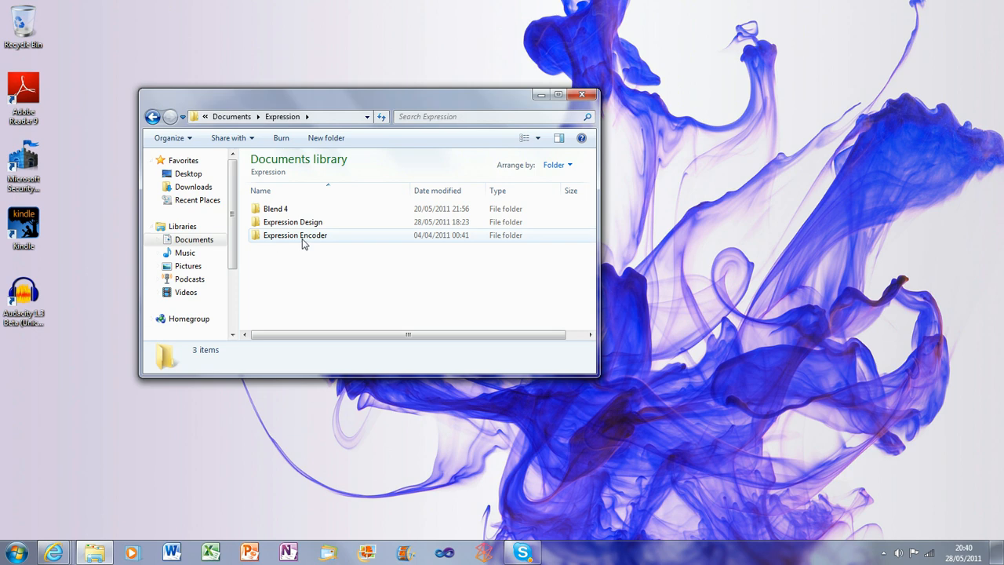
pyautogui.doubleClick(295, 235)
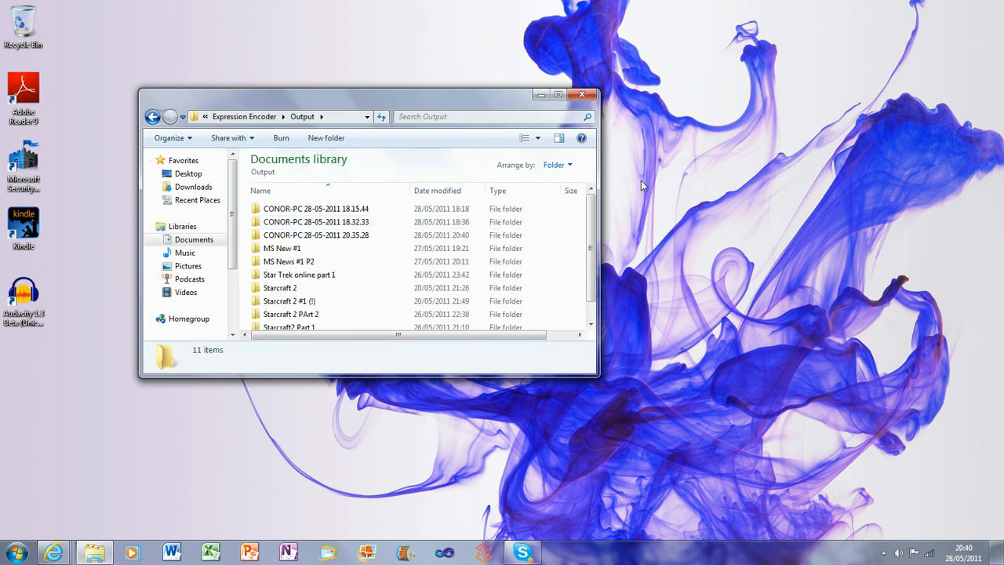
pyautogui.moveTo(590, 211)
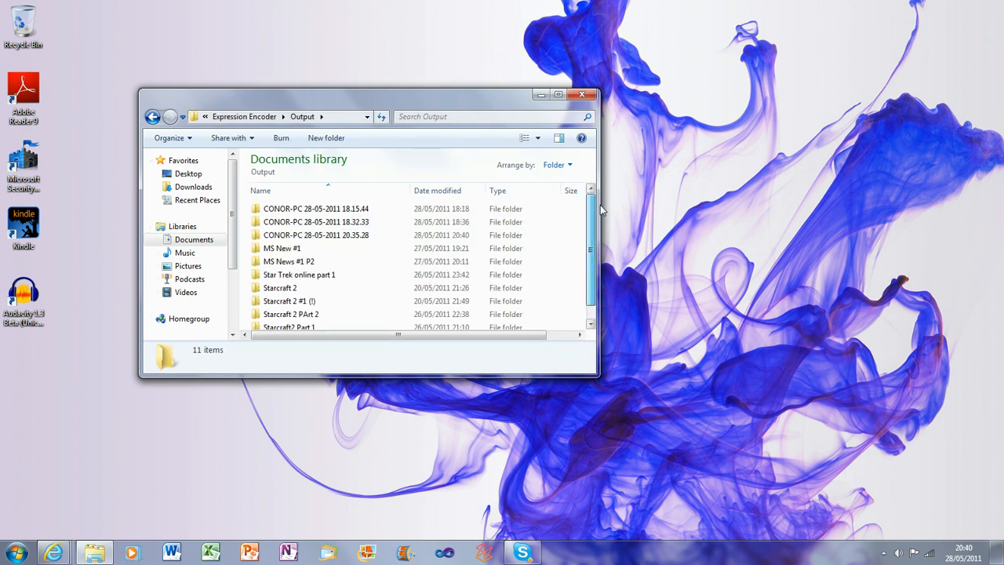
pyautogui.click(317, 236)
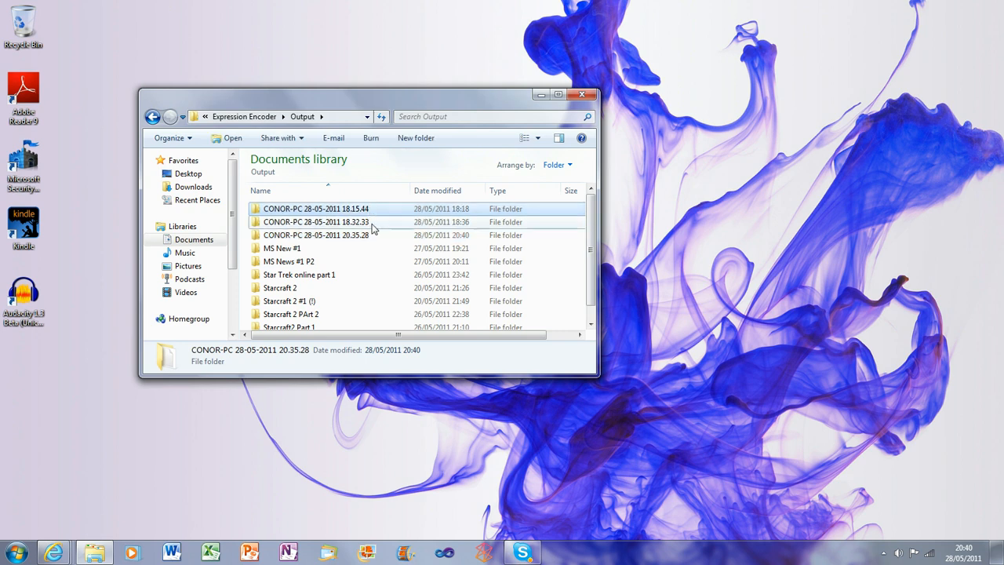
pyautogui.doubleClick(315, 209)
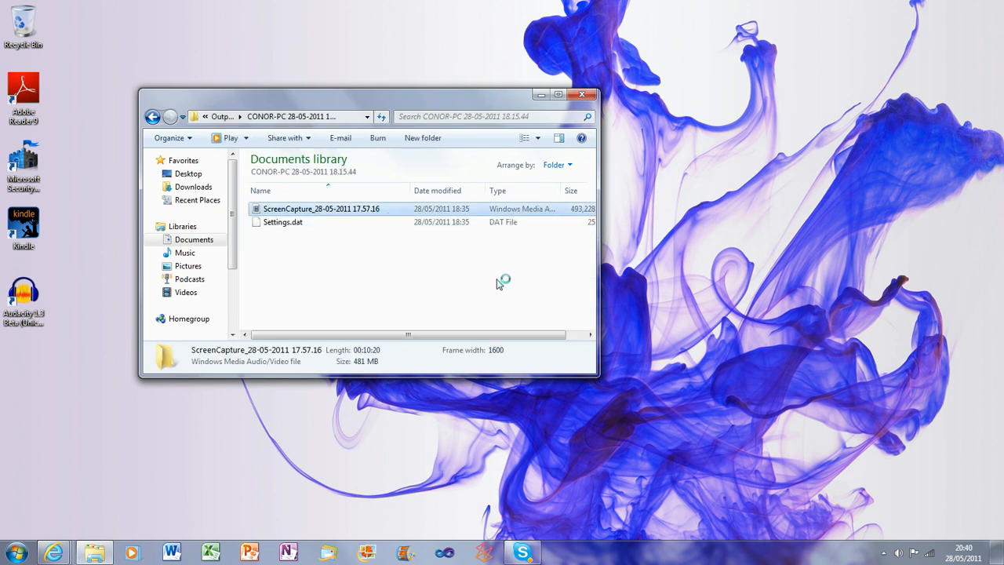
pyautogui.doubleClick(318, 209)
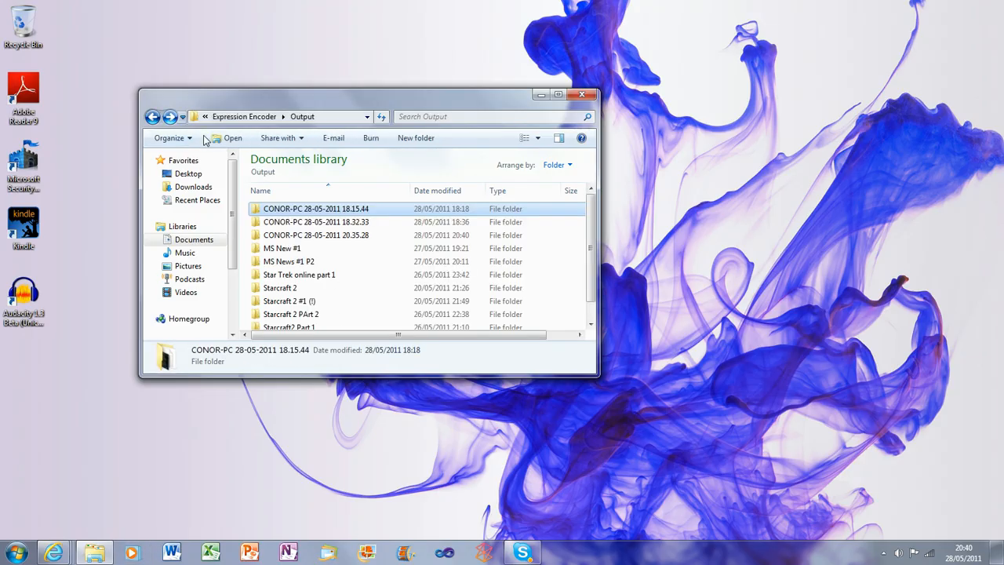
pyautogui.doubleClick(332, 221)
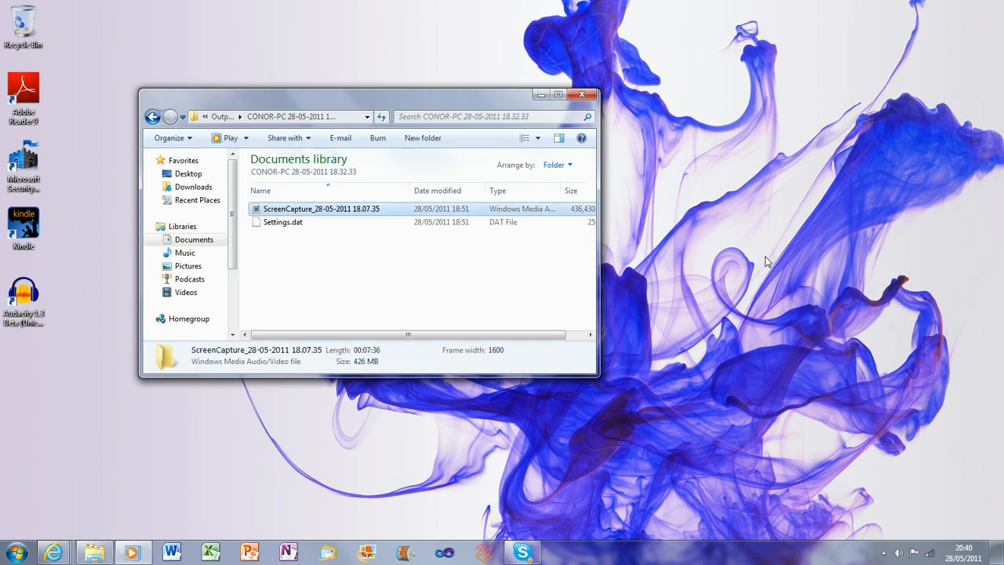
pyautogui.doubleClick(321, 209)
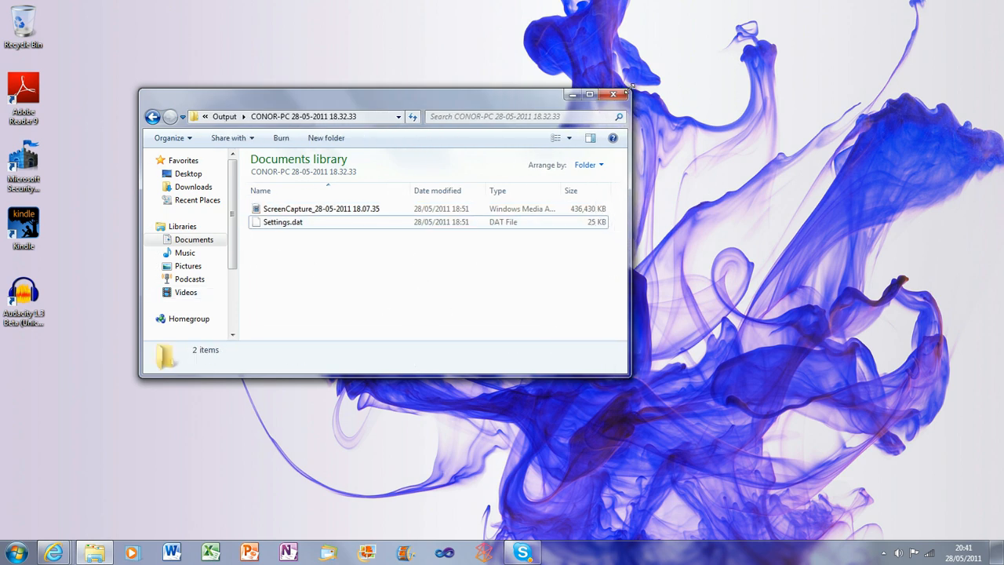
pyautogui.click(322, 208)
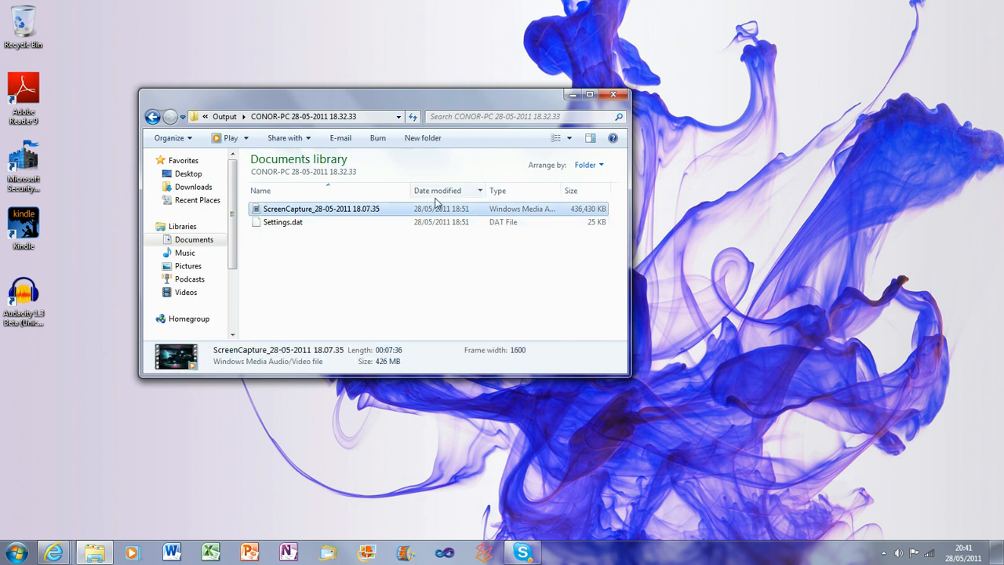
pyautogui.click(615, 96)
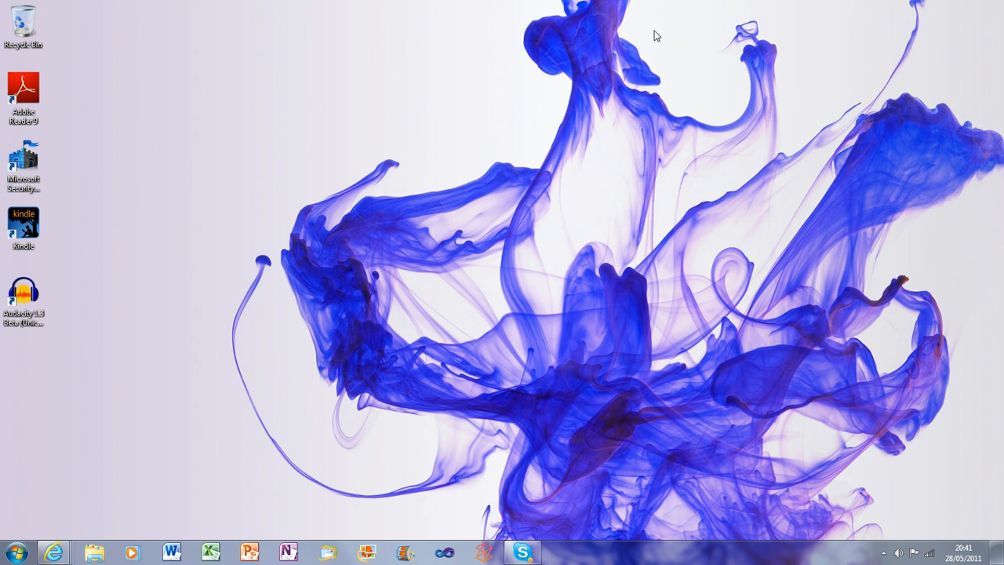
pyautogui.moveTo(471, 7)
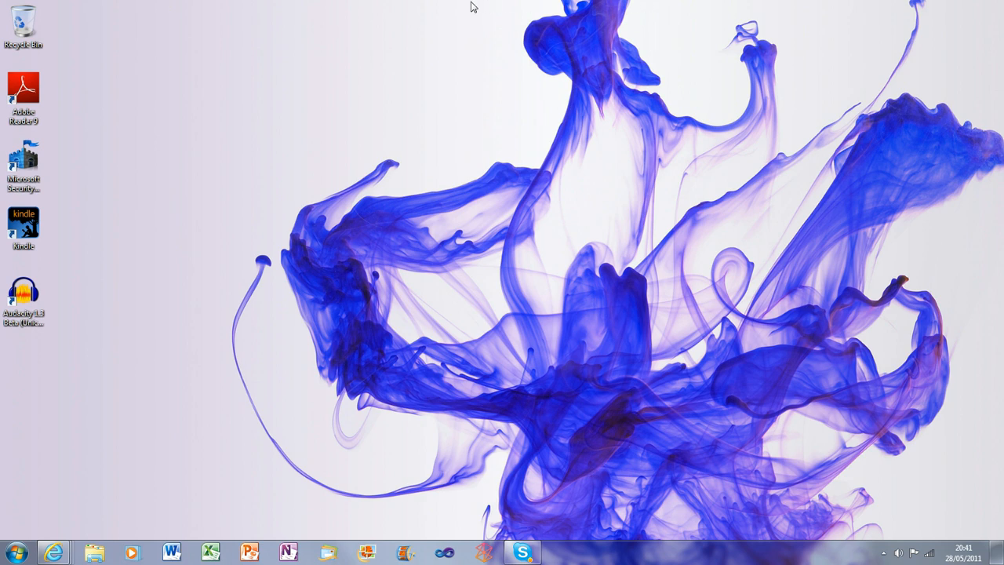